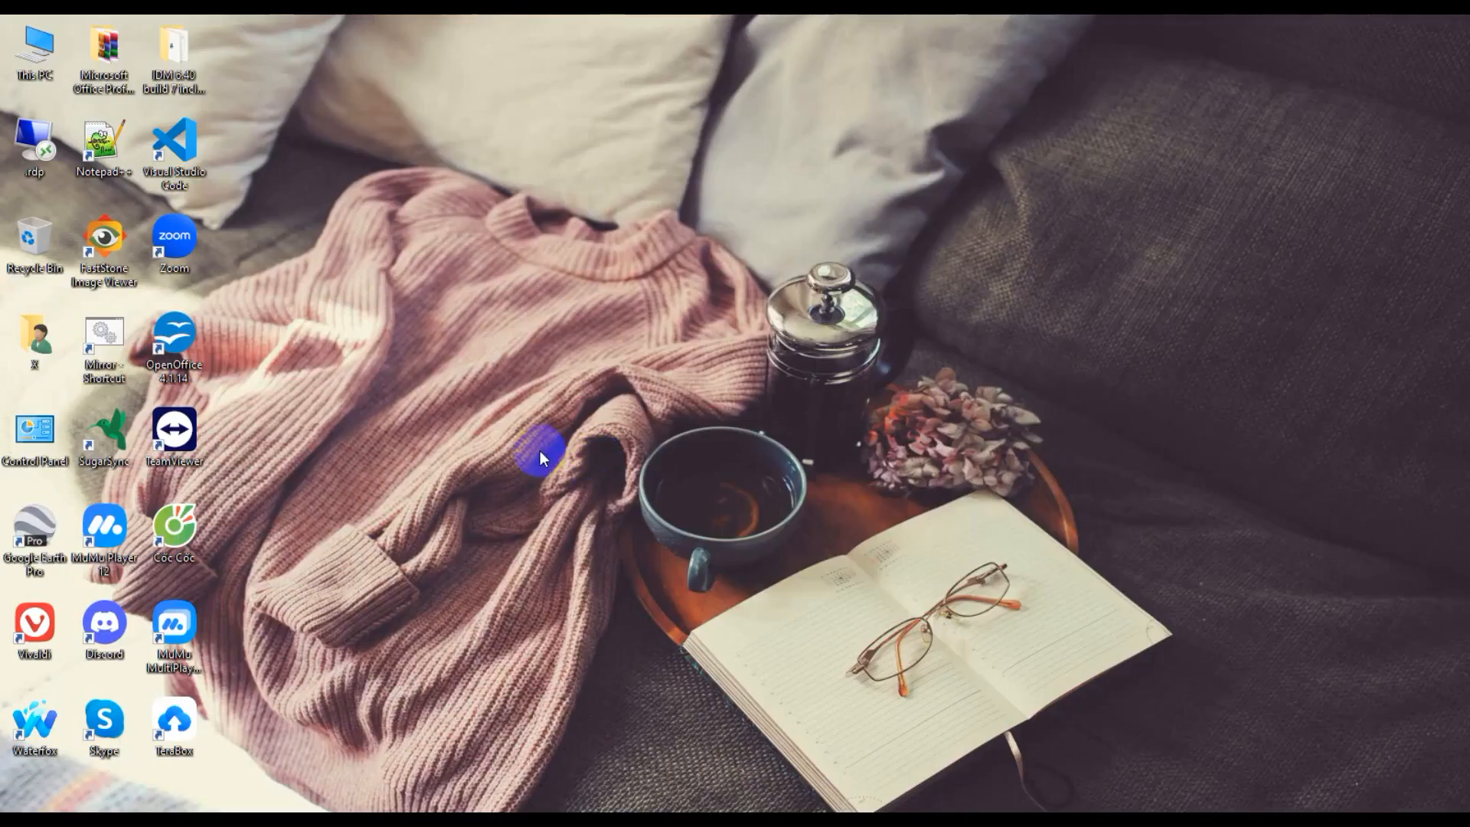
mouse_move(550, 437)
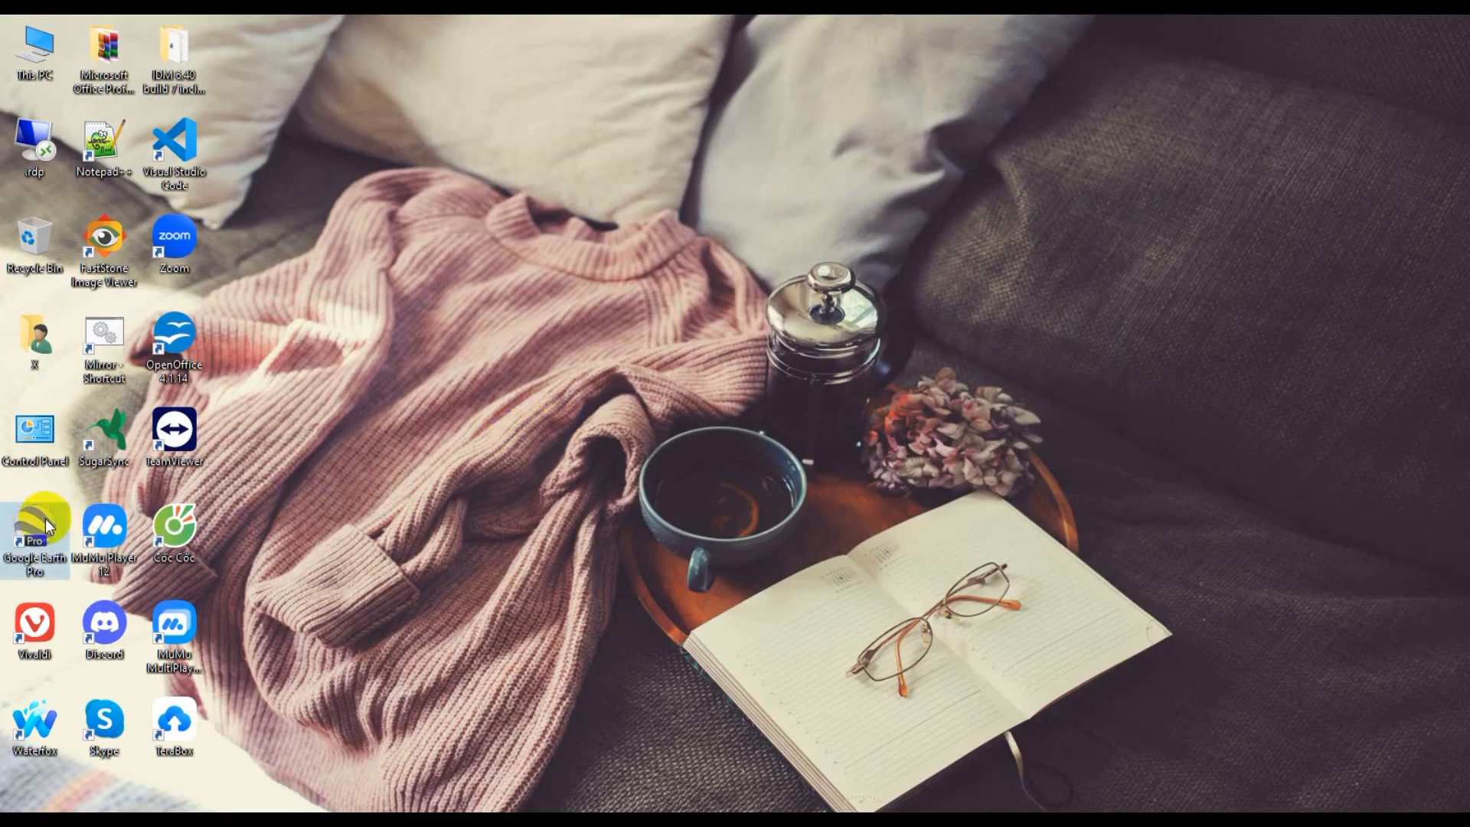
mouse_move(45, 551)
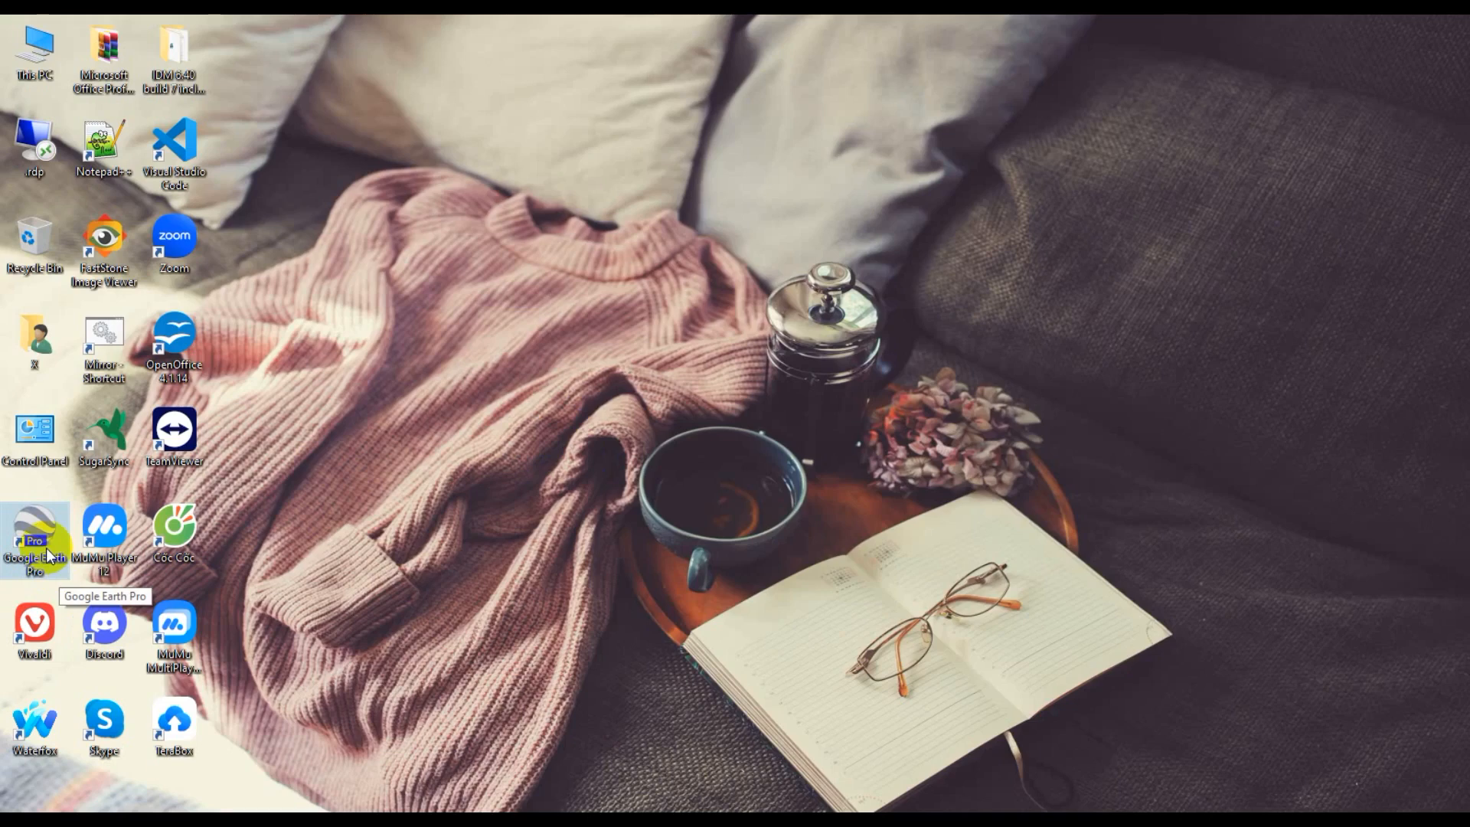
mouse_move(56, 597)
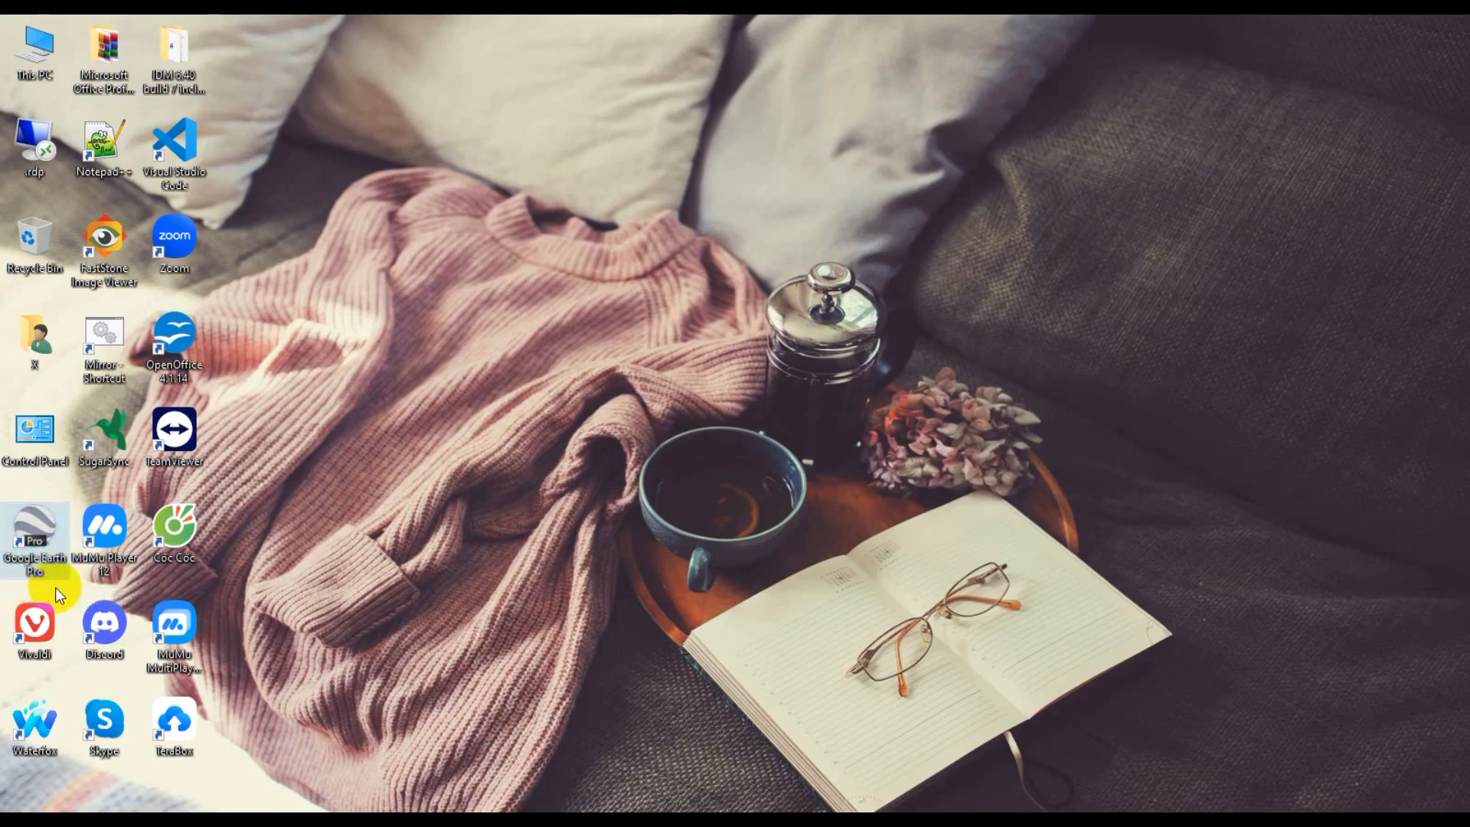
mouse_move(512, 562)
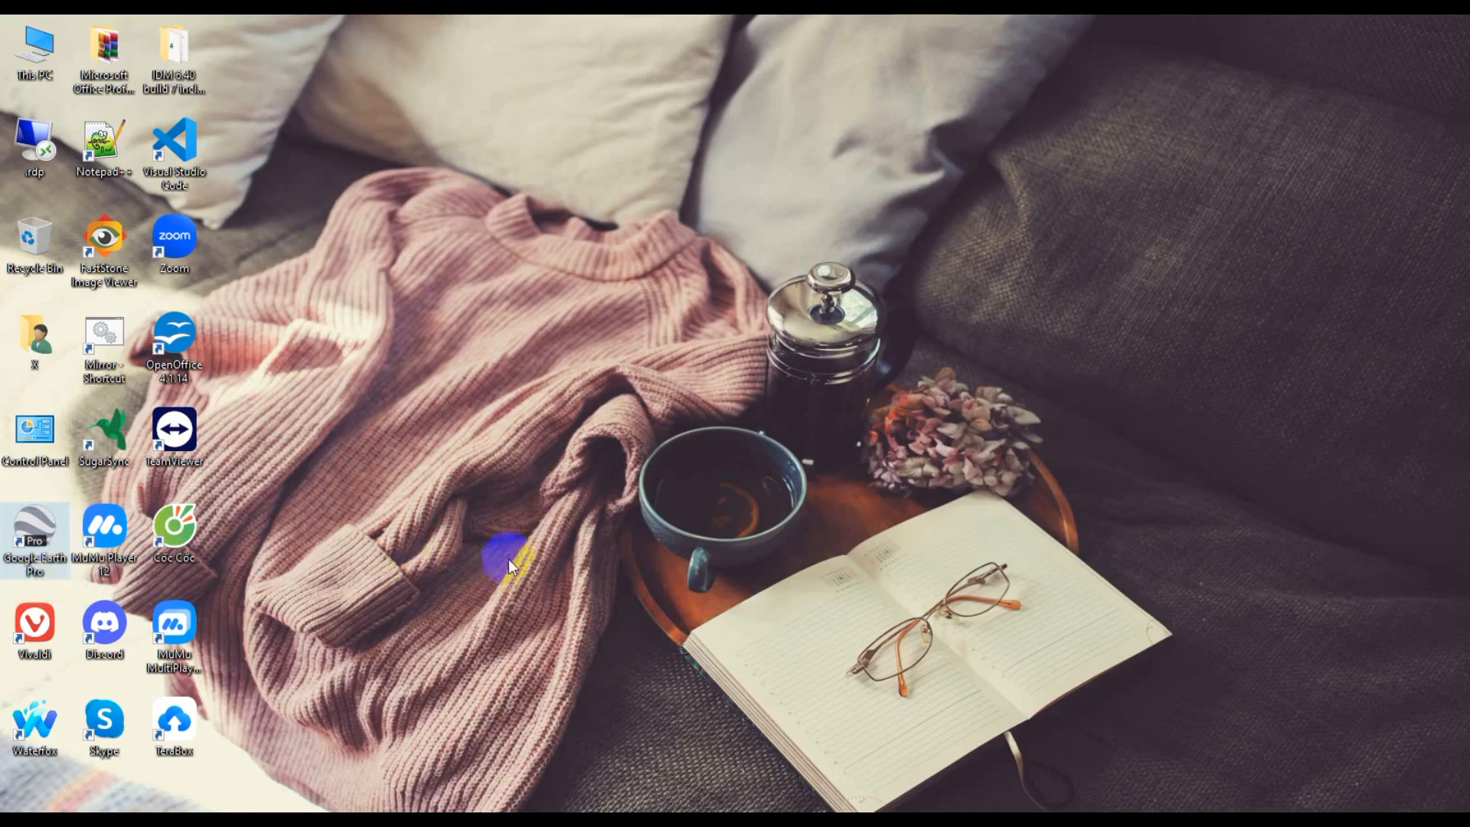
mouse_move(13, 534)
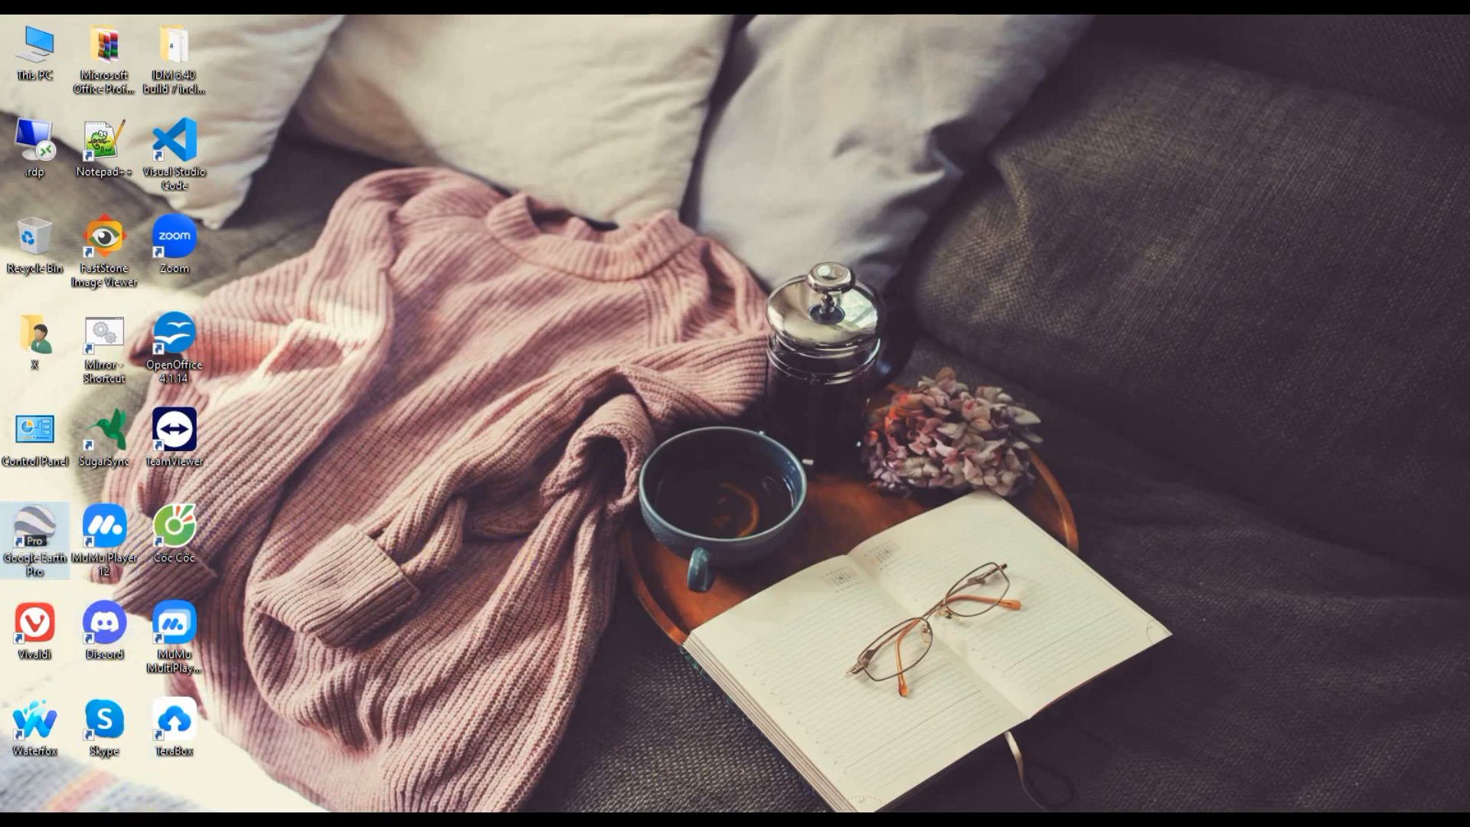
- Launch Revo Uninstaller from the taskbar search so the installed programs list shows
click(112, 796)
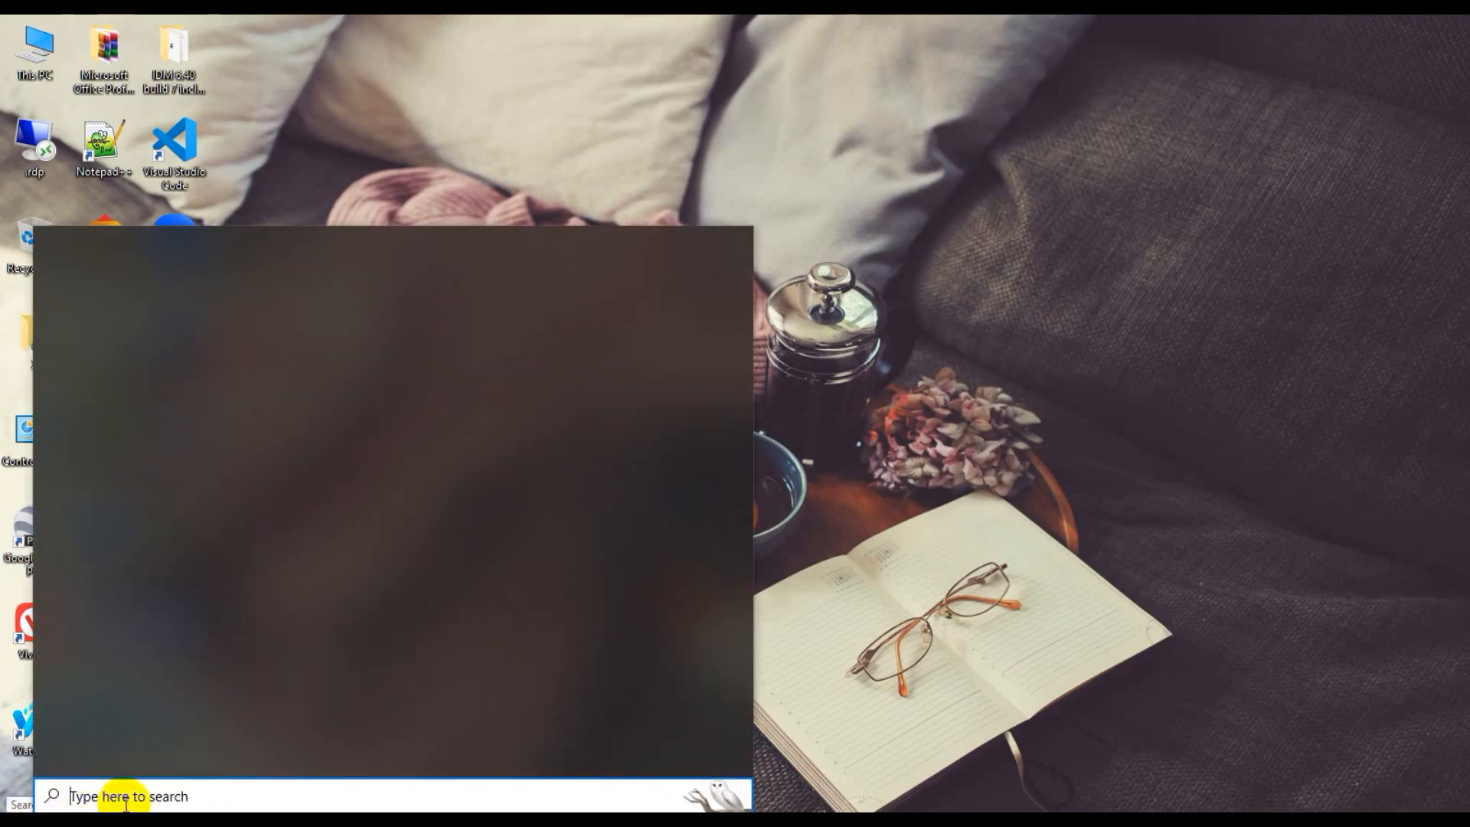
click(128, 797)
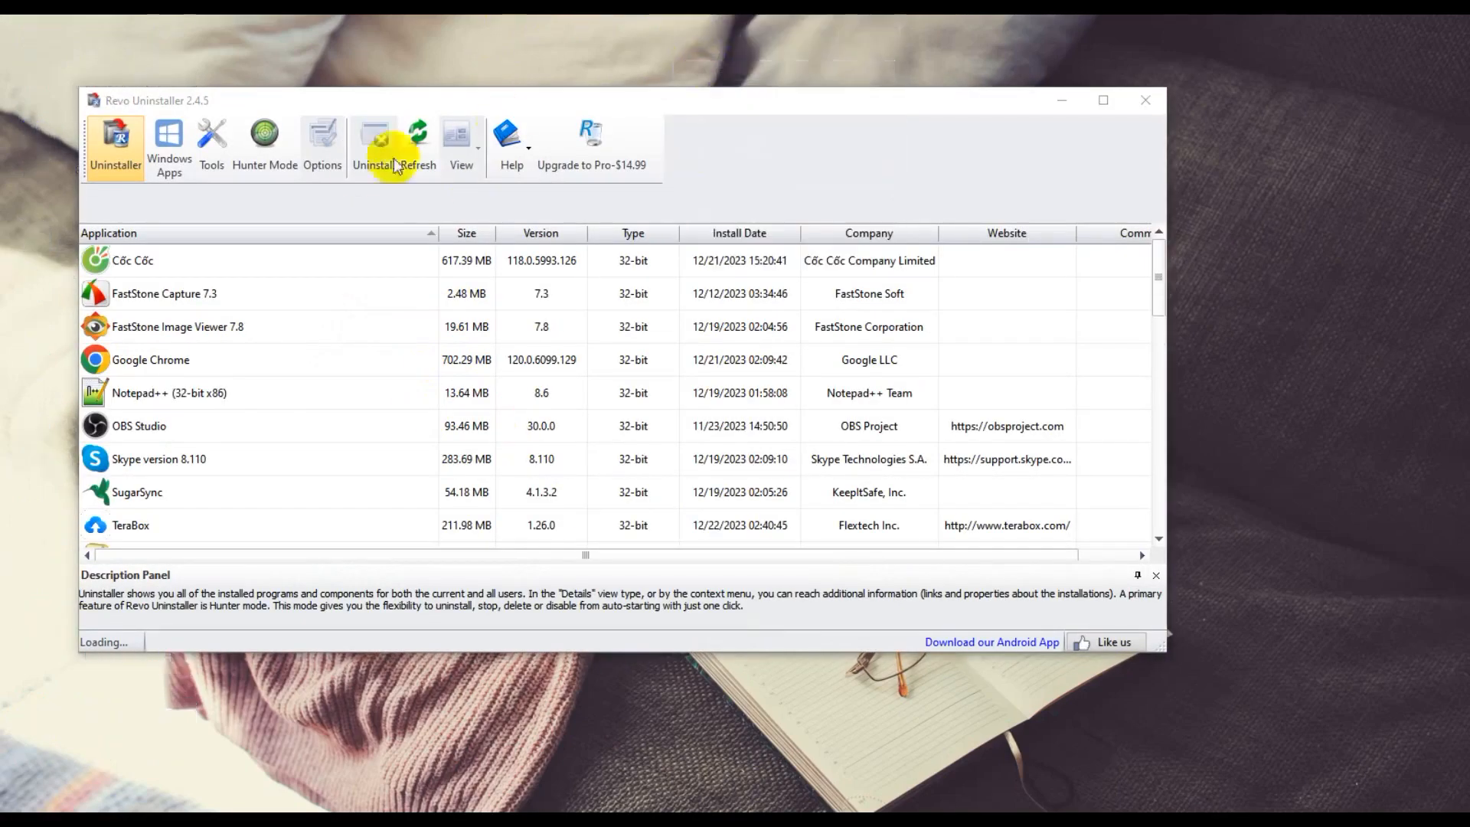
- Switch to the Windows Apps module and look through the 57 listed Store apps
click(168, 145)
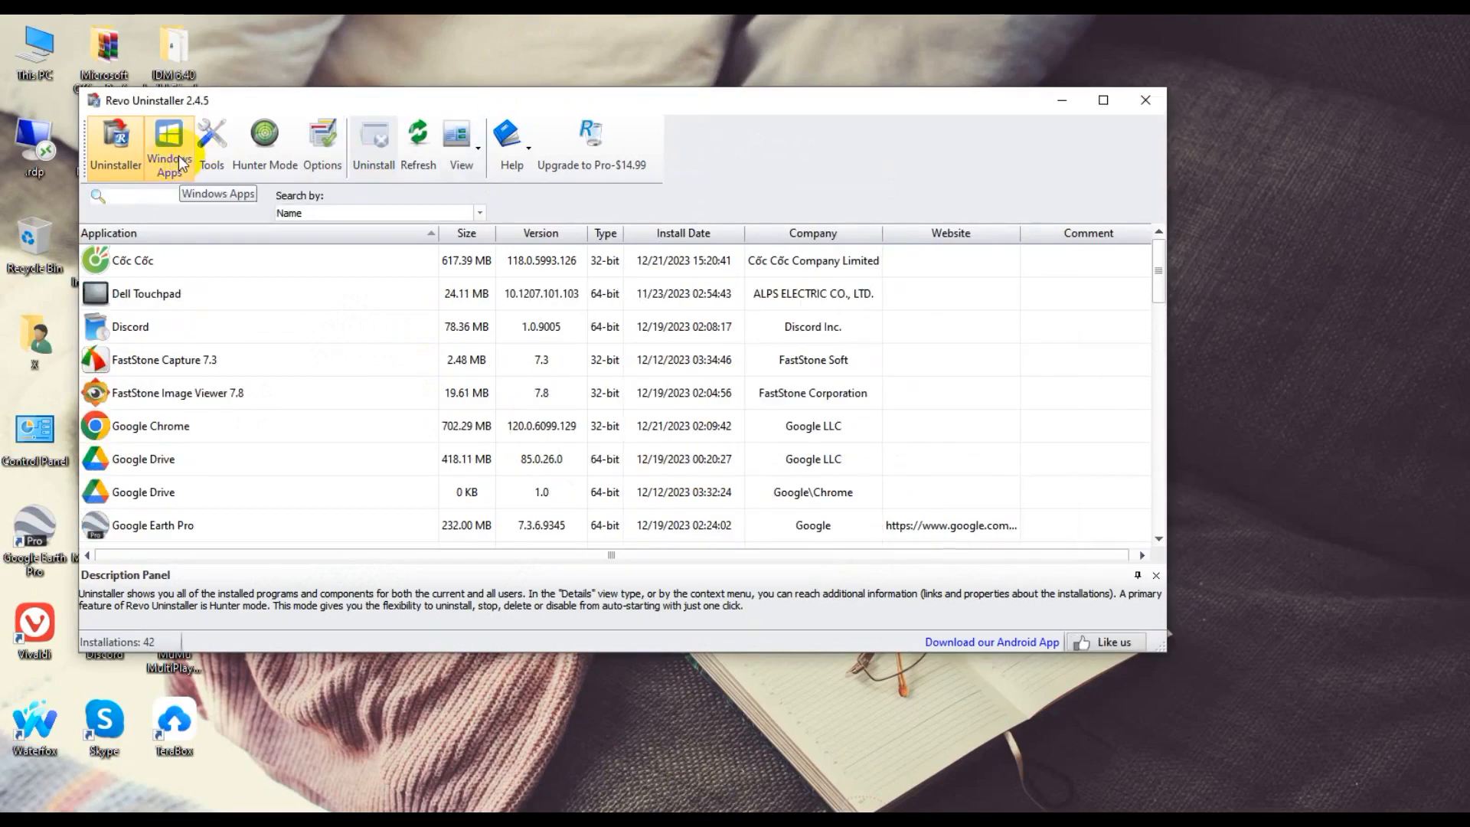
click(169, 148)
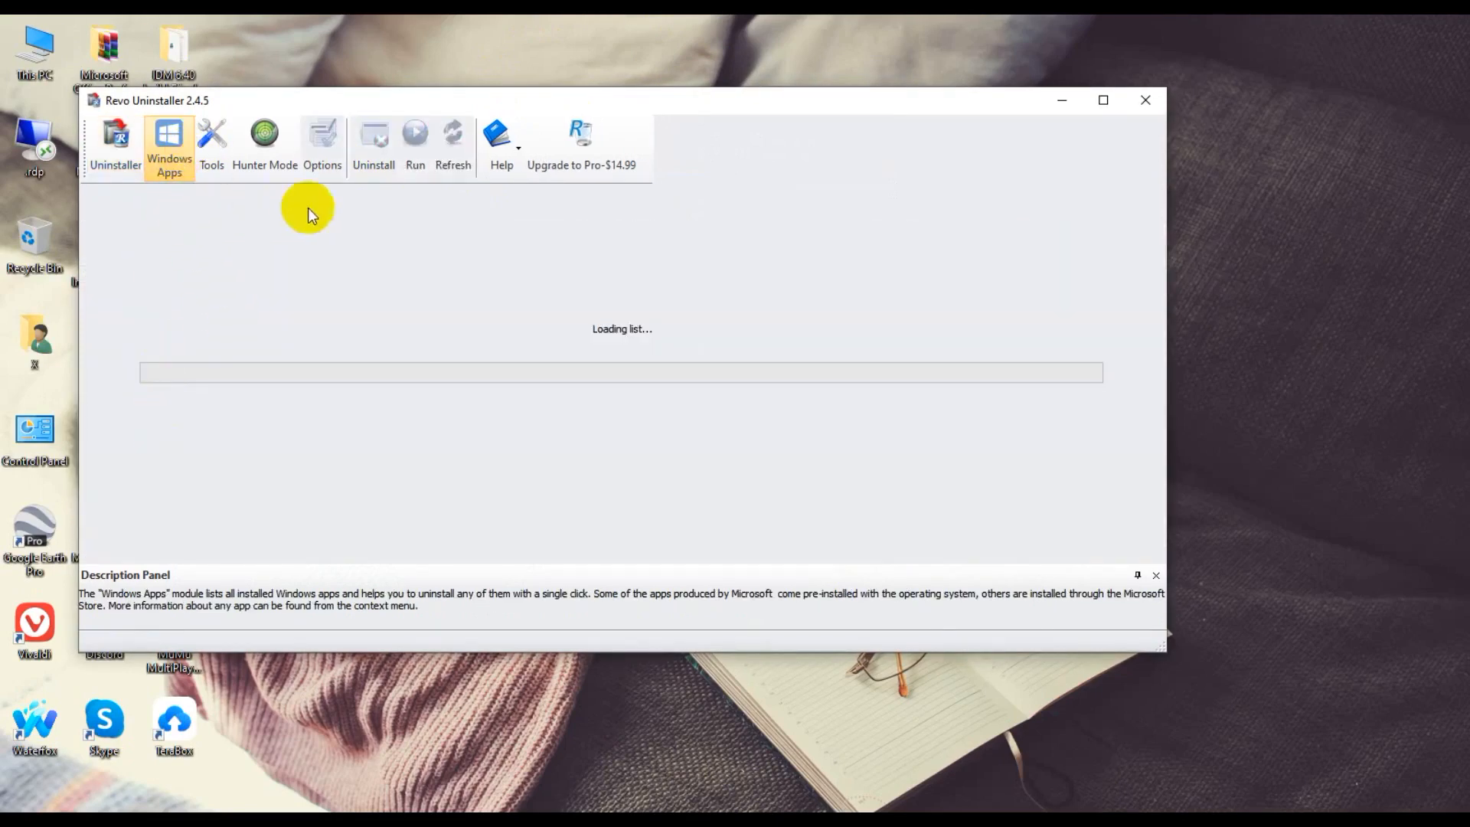
mouse_move(415, 359)
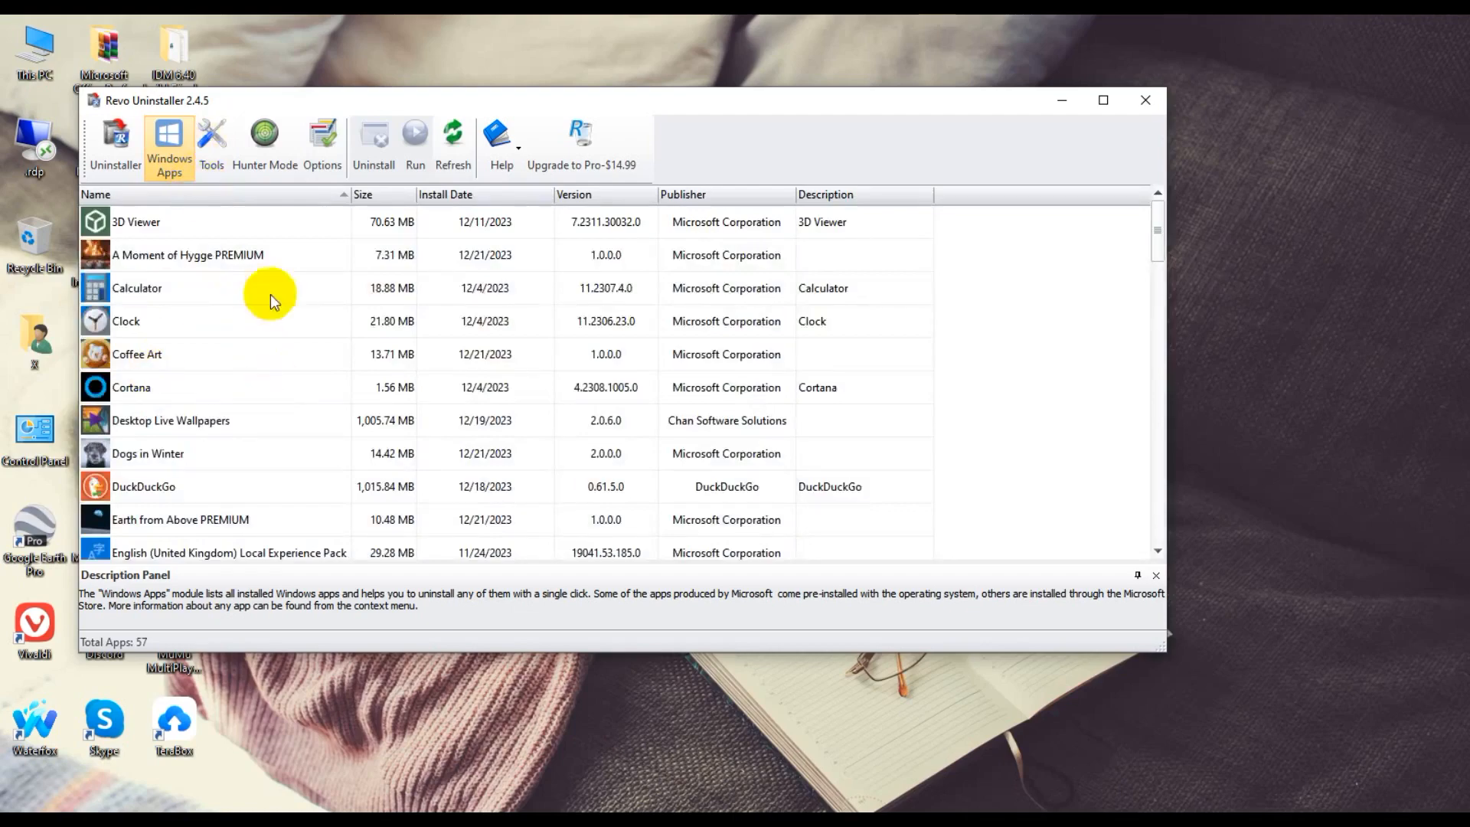
scroll(down, 3)
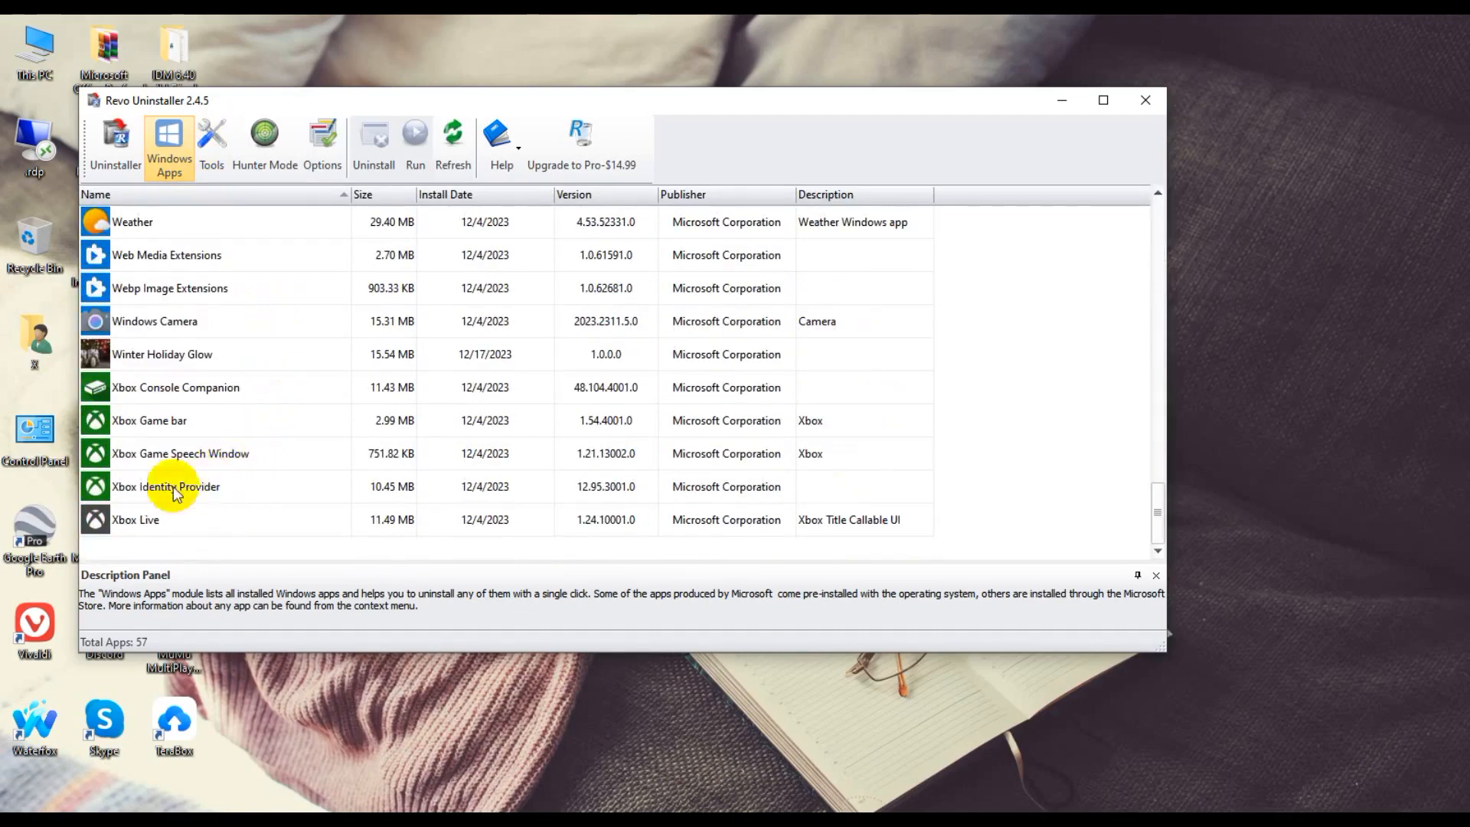
scroll(up, 3)
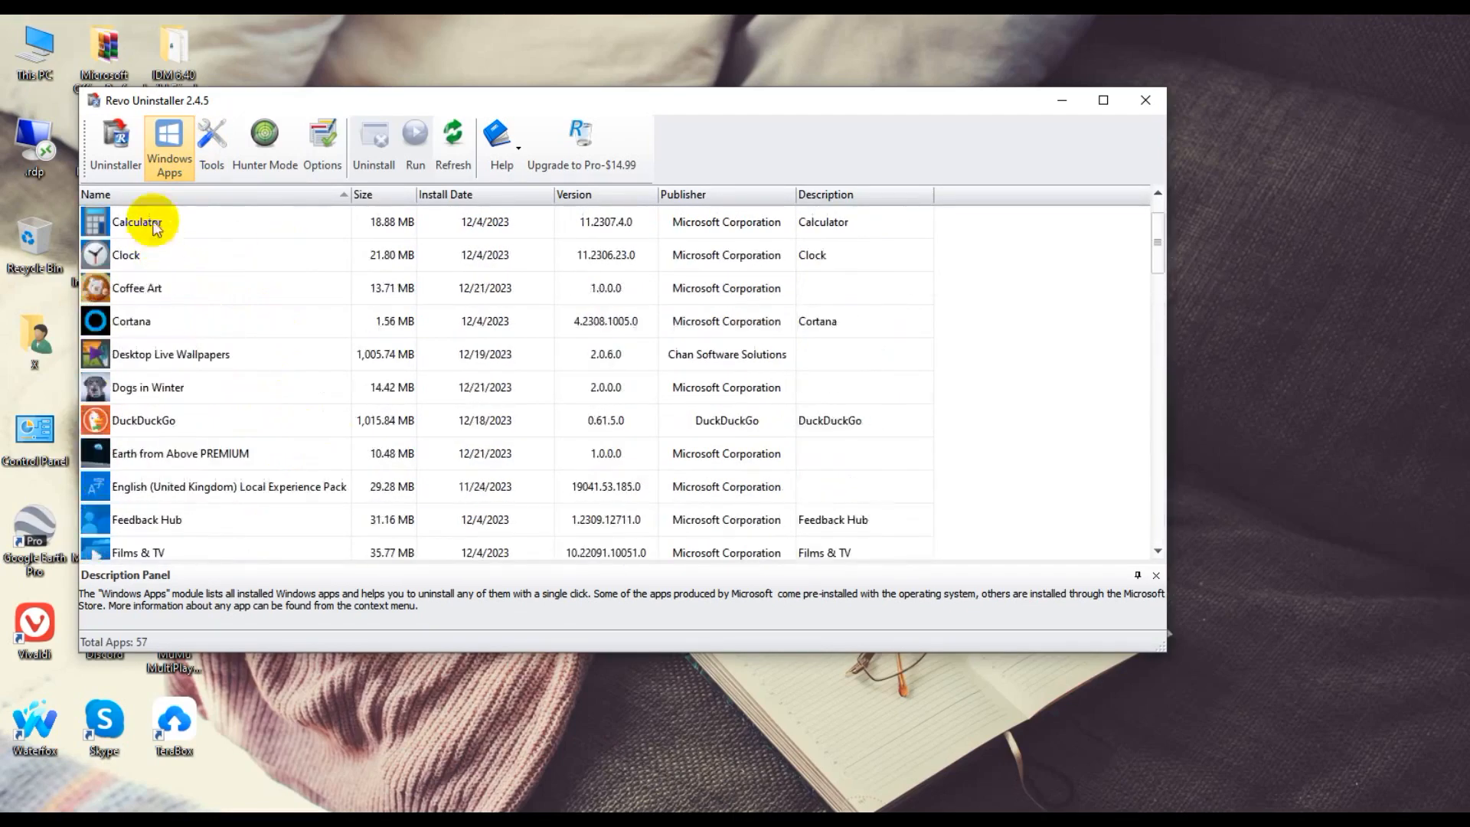
click(115, 145)
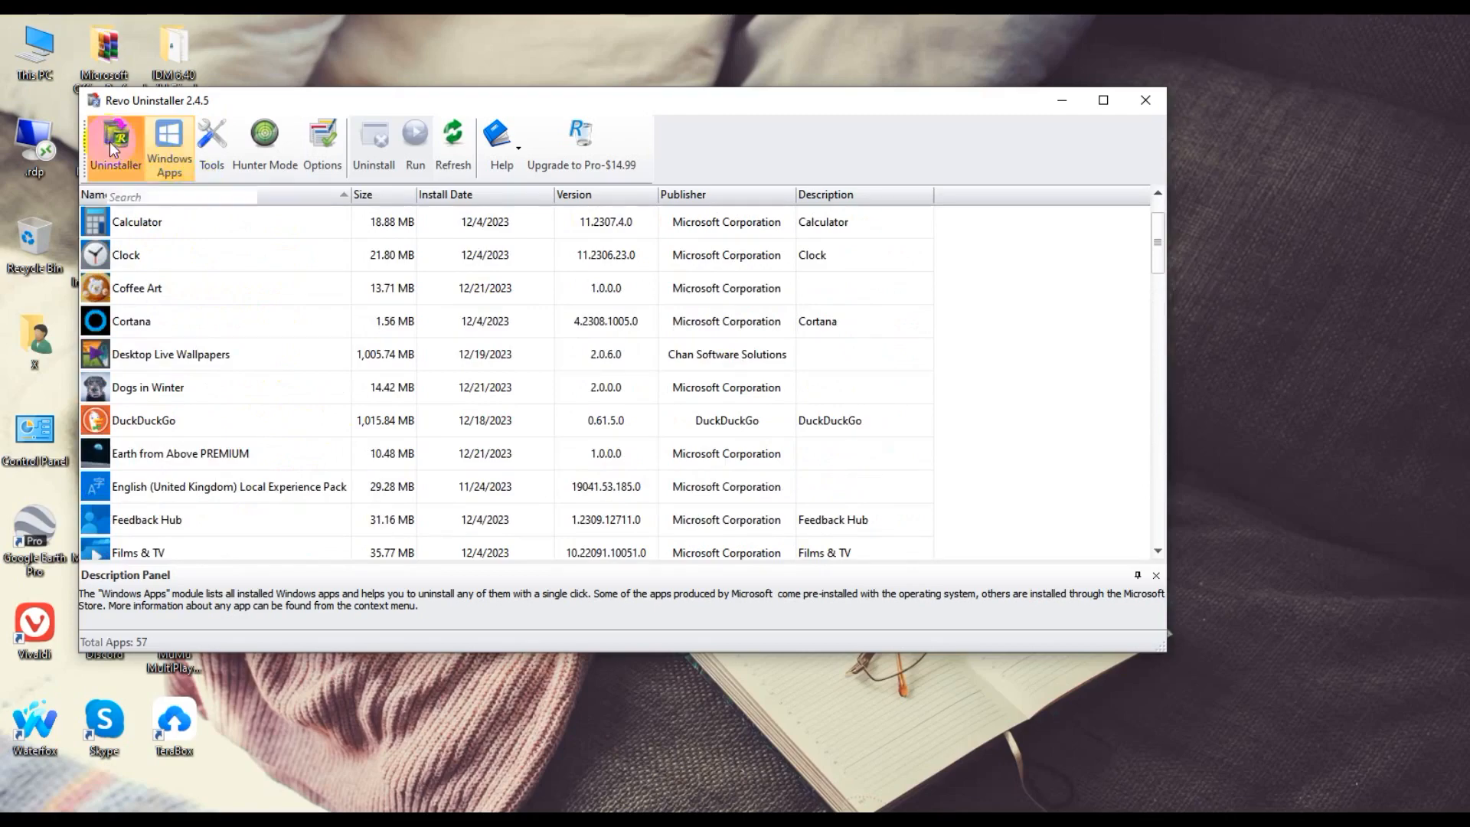
- Return to desktop programs and choose Uninstall for Google Earth Pro 64-bit
click(115, 145)
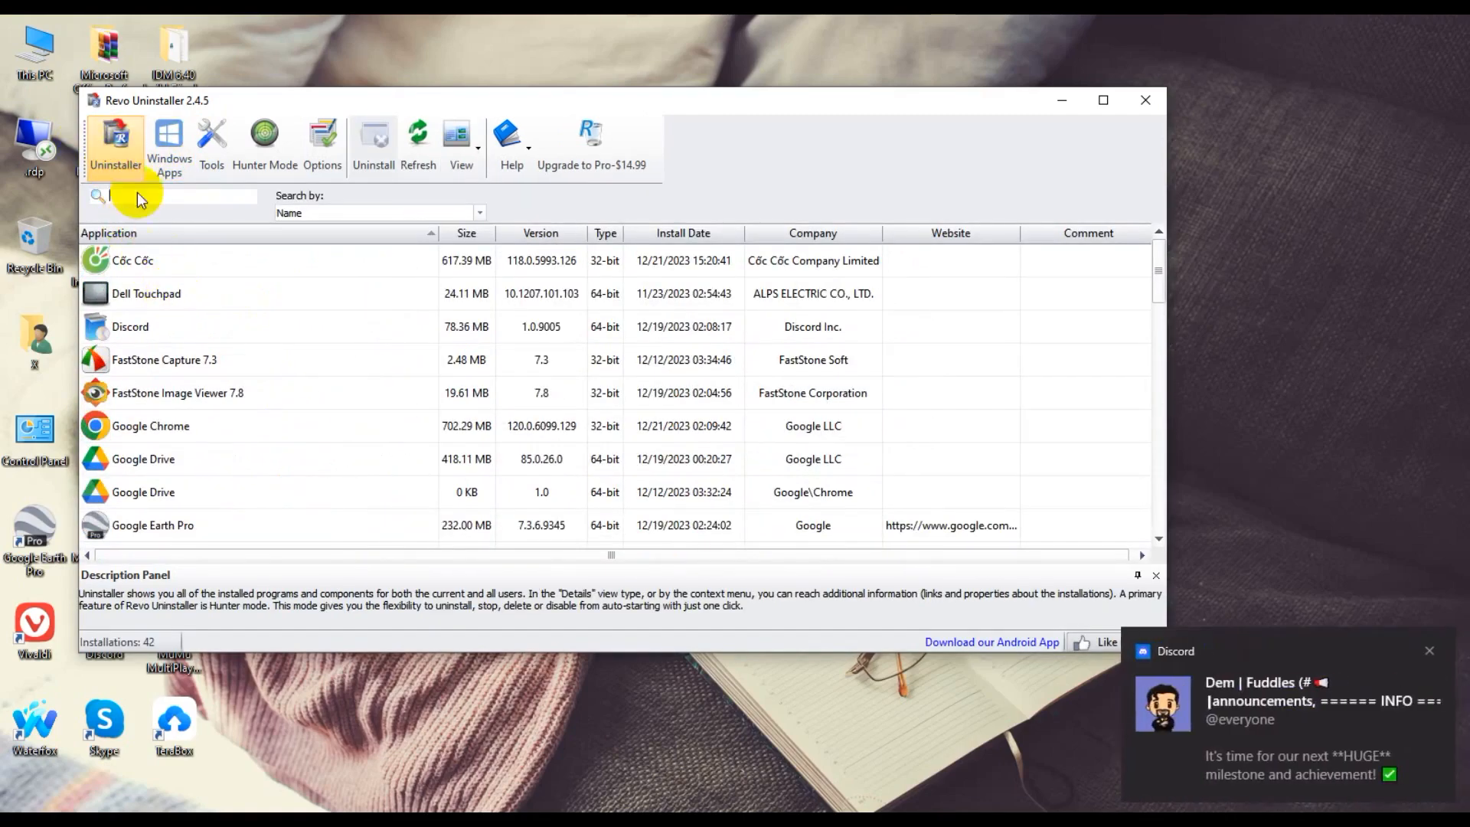
mouse_move(225, 418)
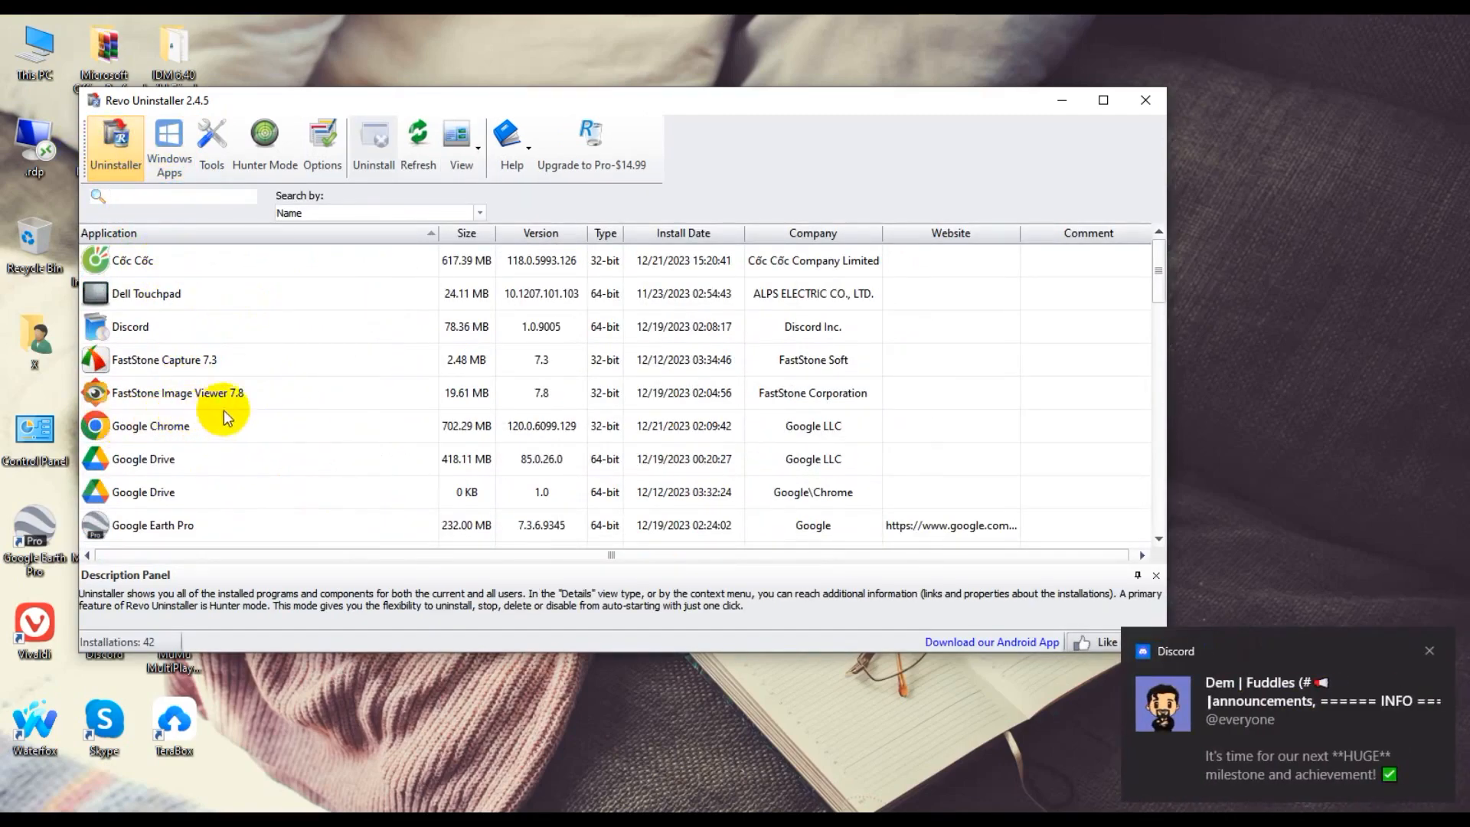
scroll(down, 3)
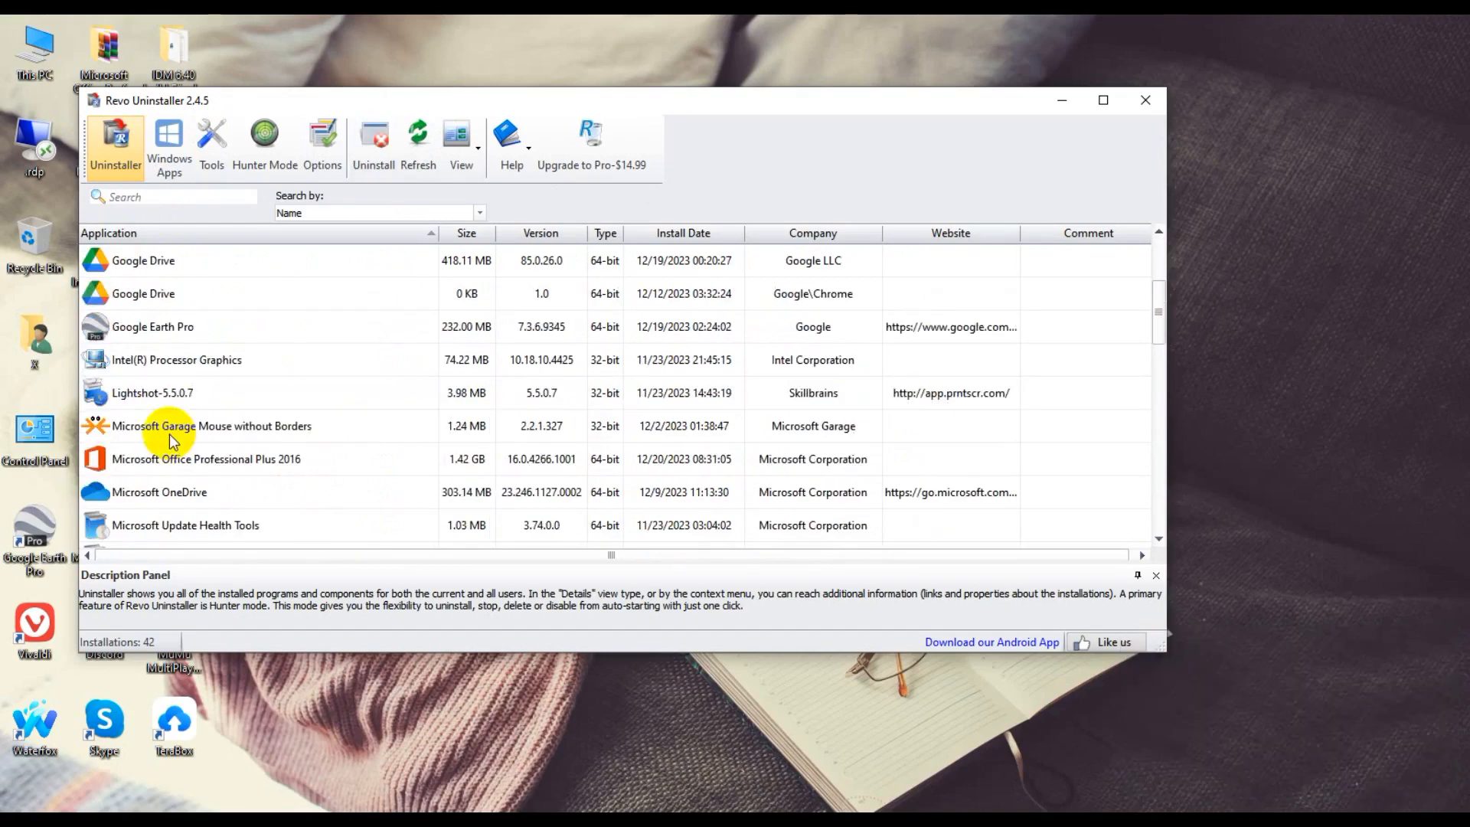
click(153, 326)
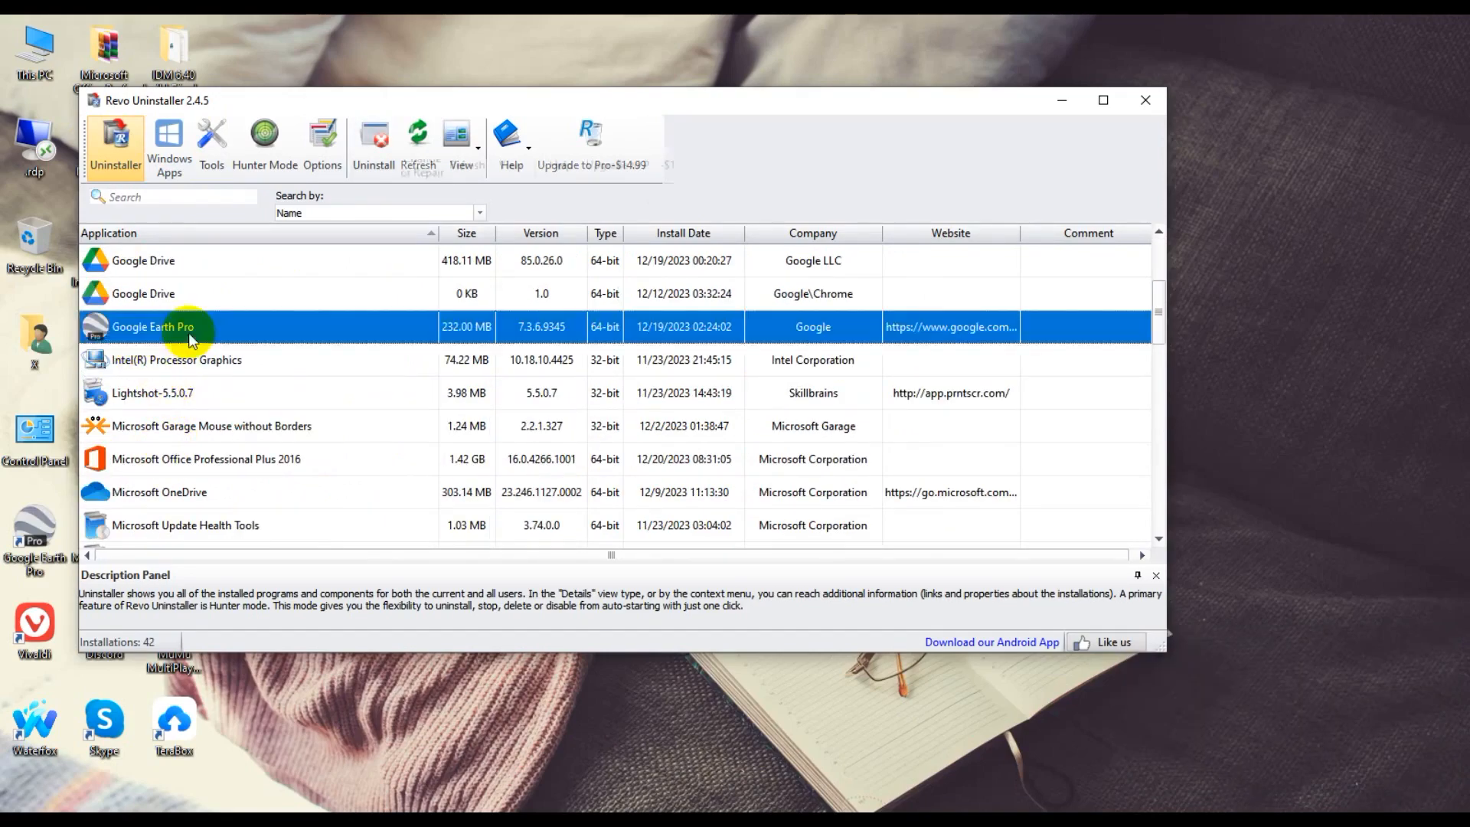
right_click(152, 326)
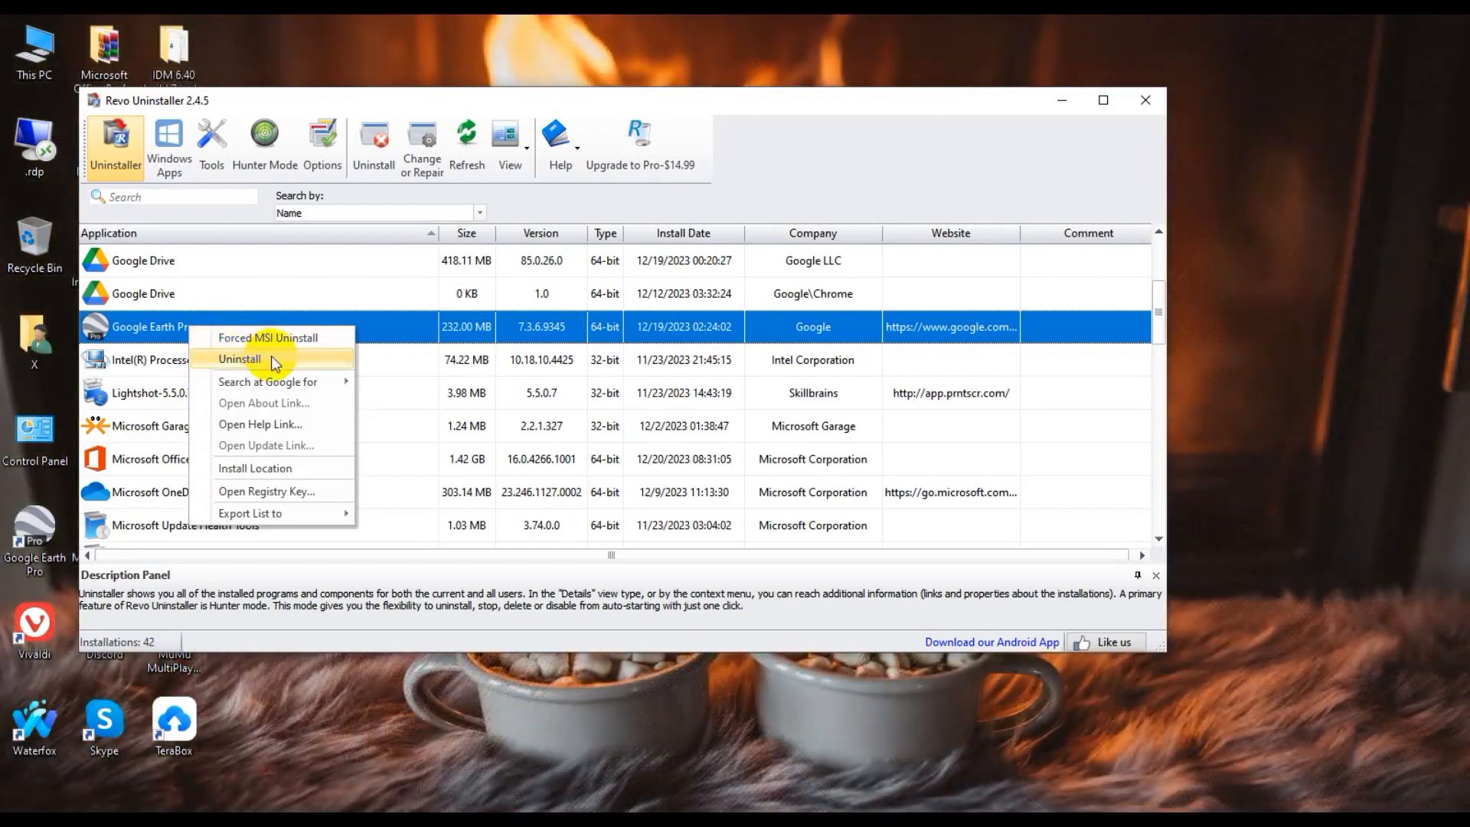
click(239, 358)
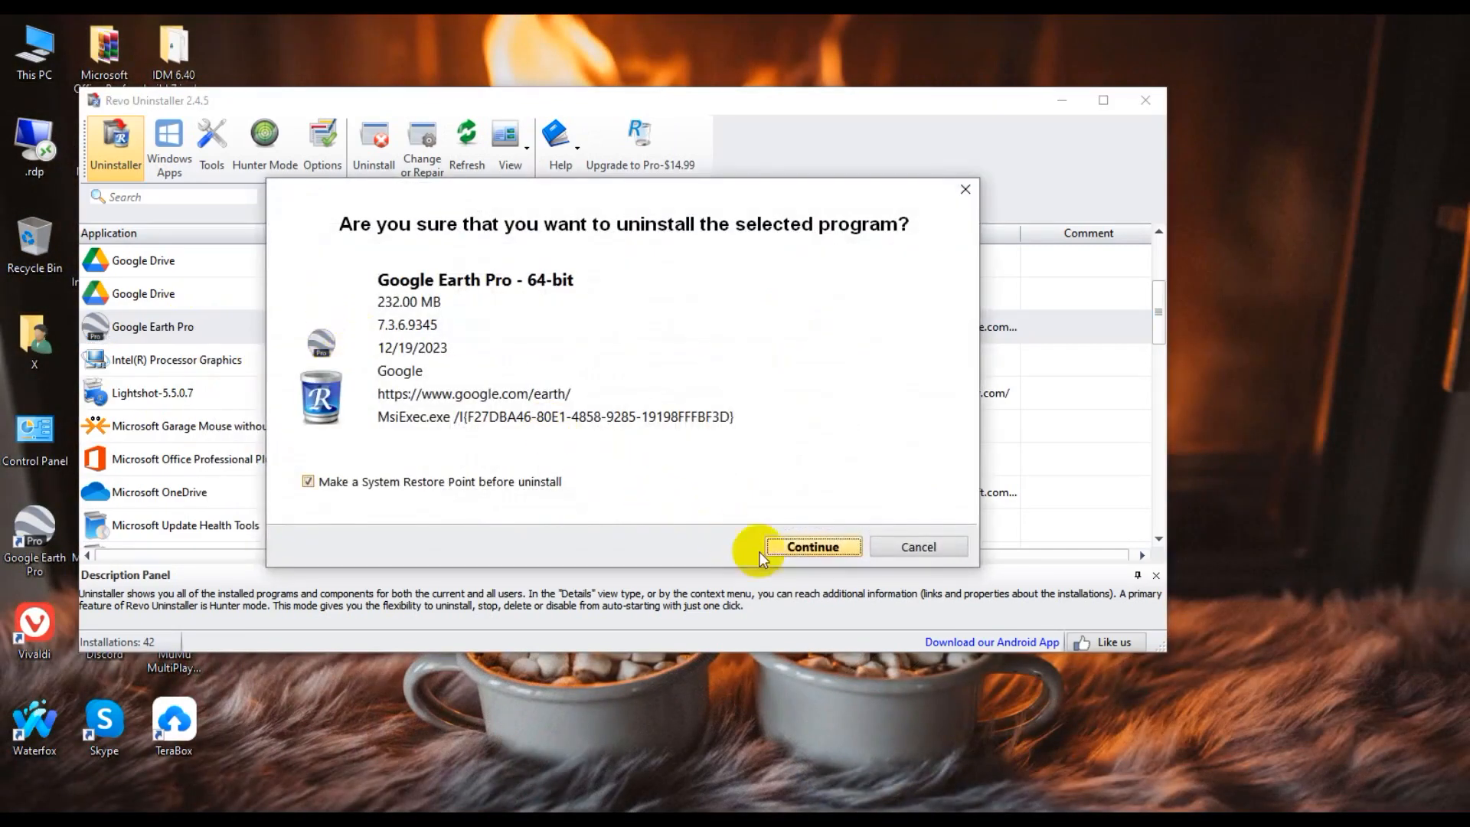
- Confirm the uninstall so Revo creates a restore point and runs Google Earth Pro's uninstaller
click(811, 547)
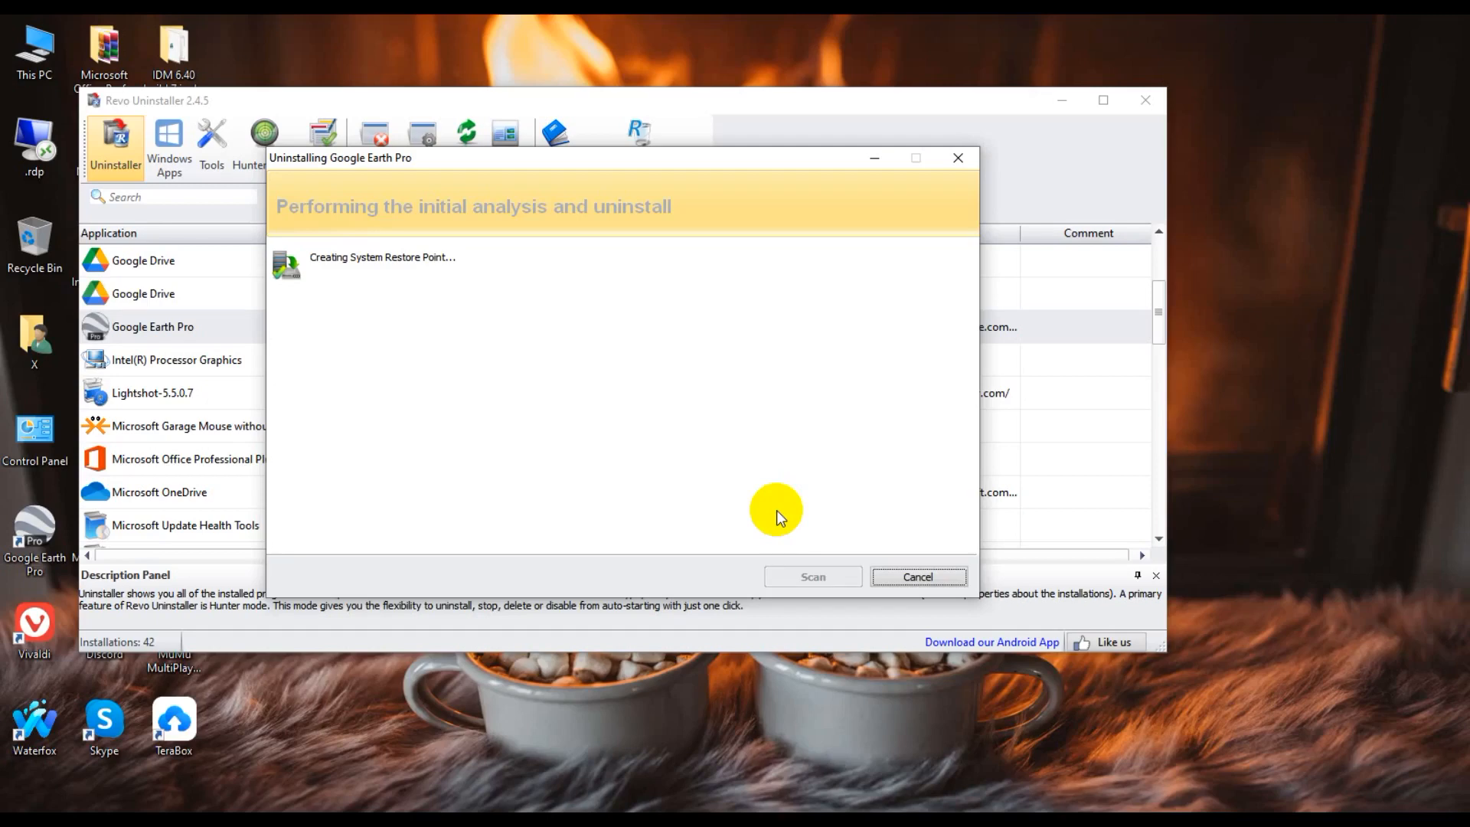
mouse_move(797, 545)
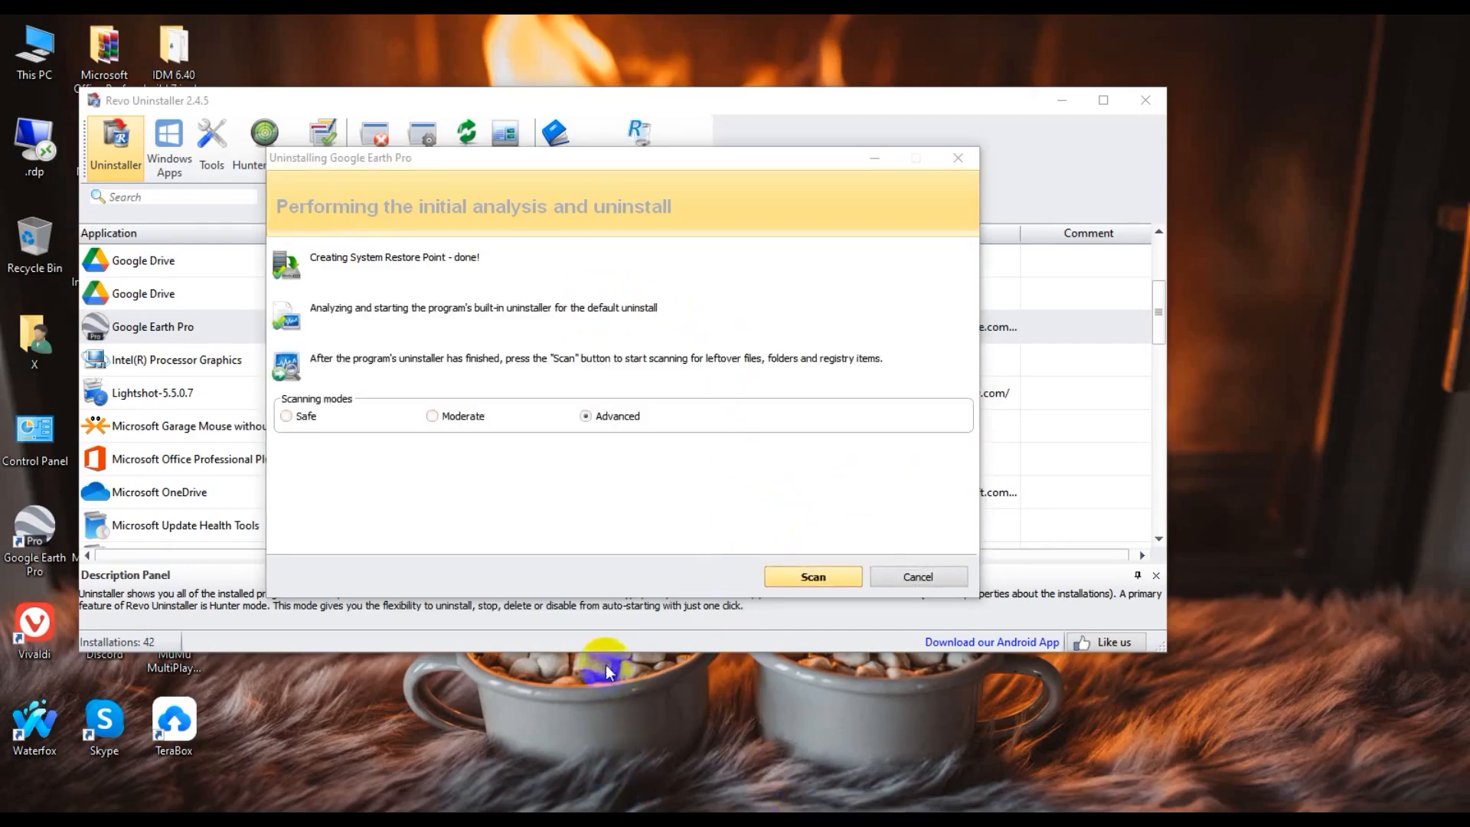
mouse_move(734, 504)
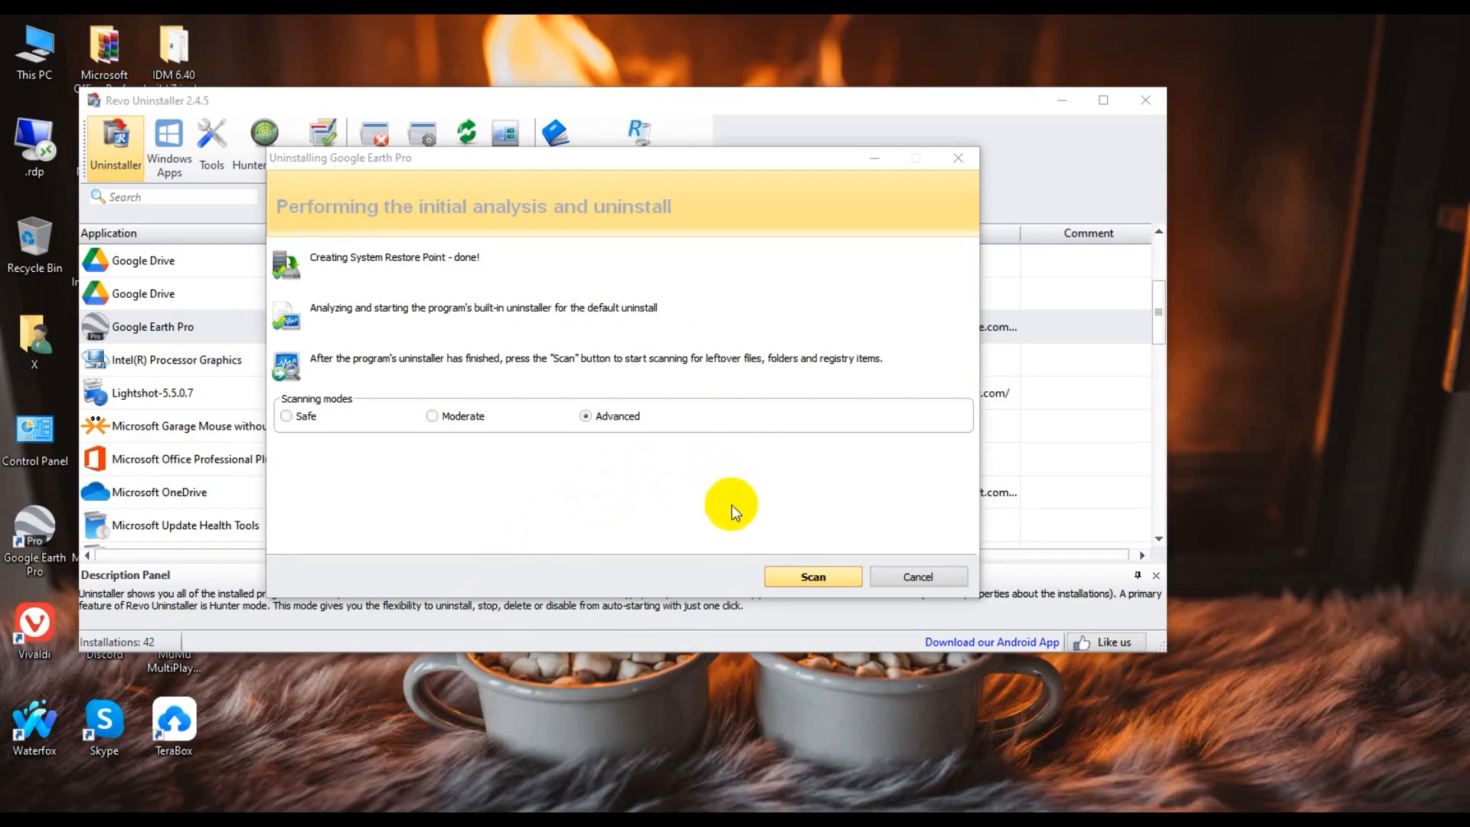
mouse_move(236, 437)
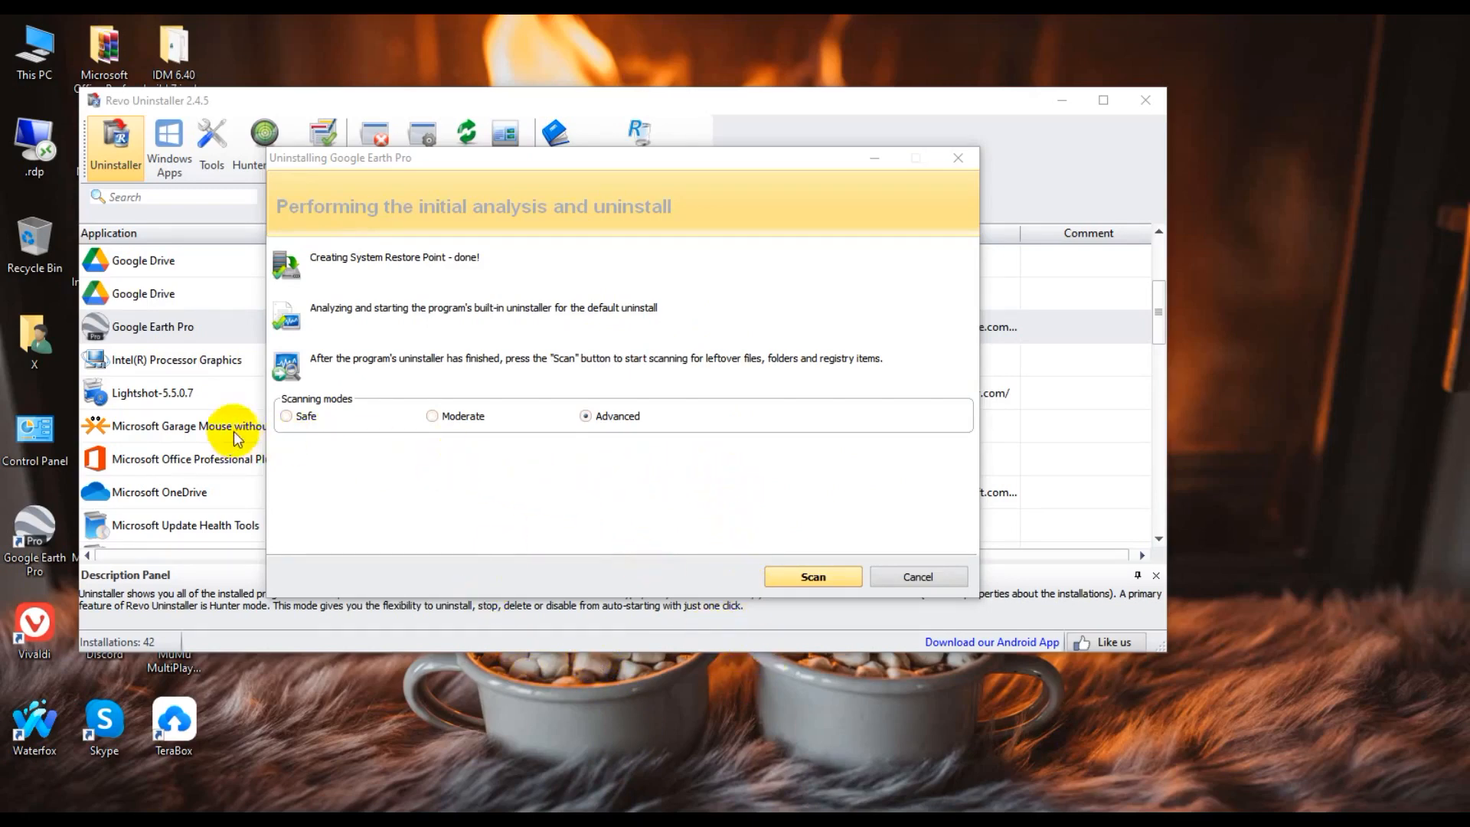
mouse_move(380, 167)
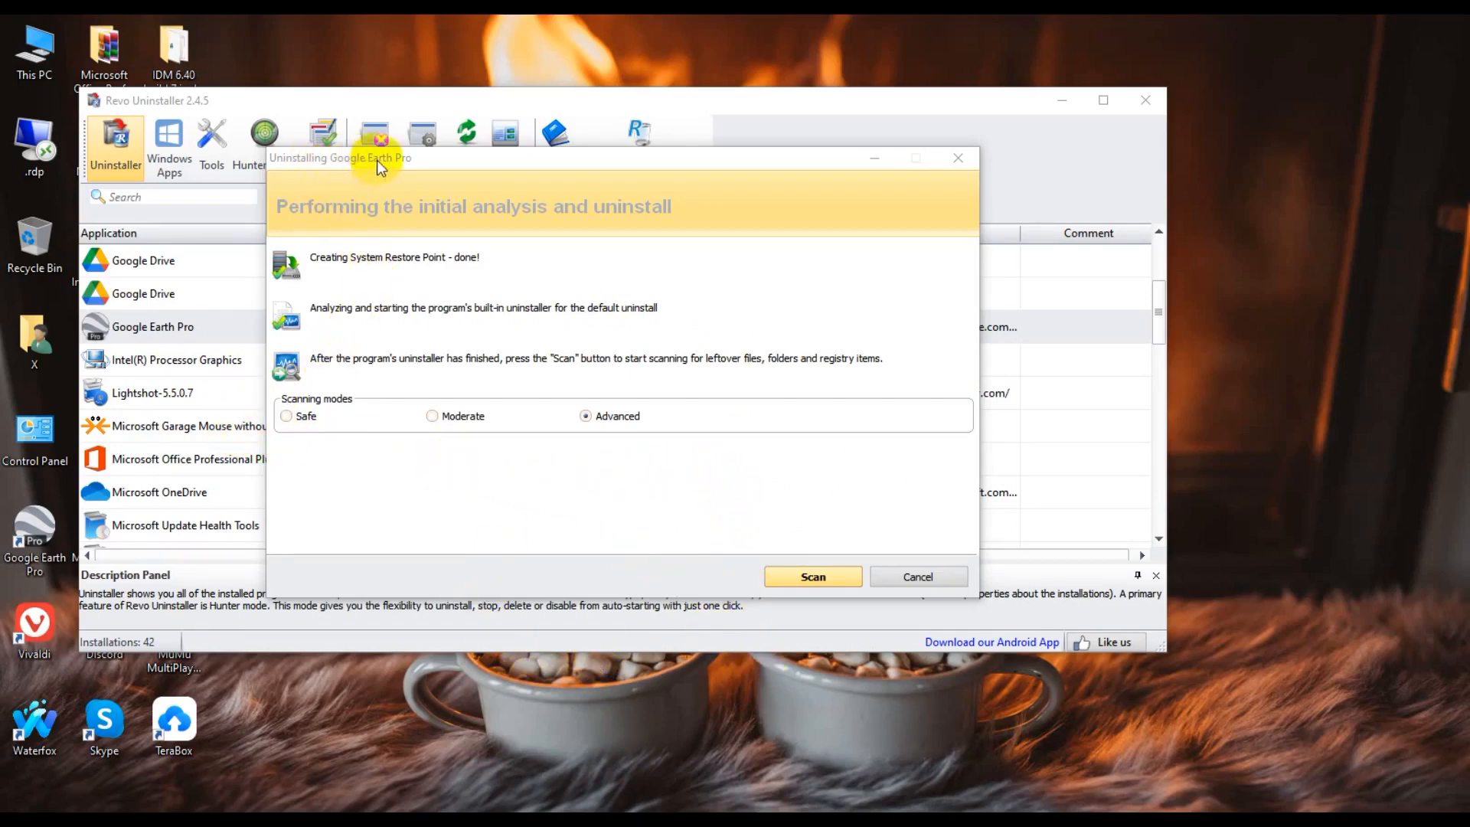
mouse_move(751, 567)
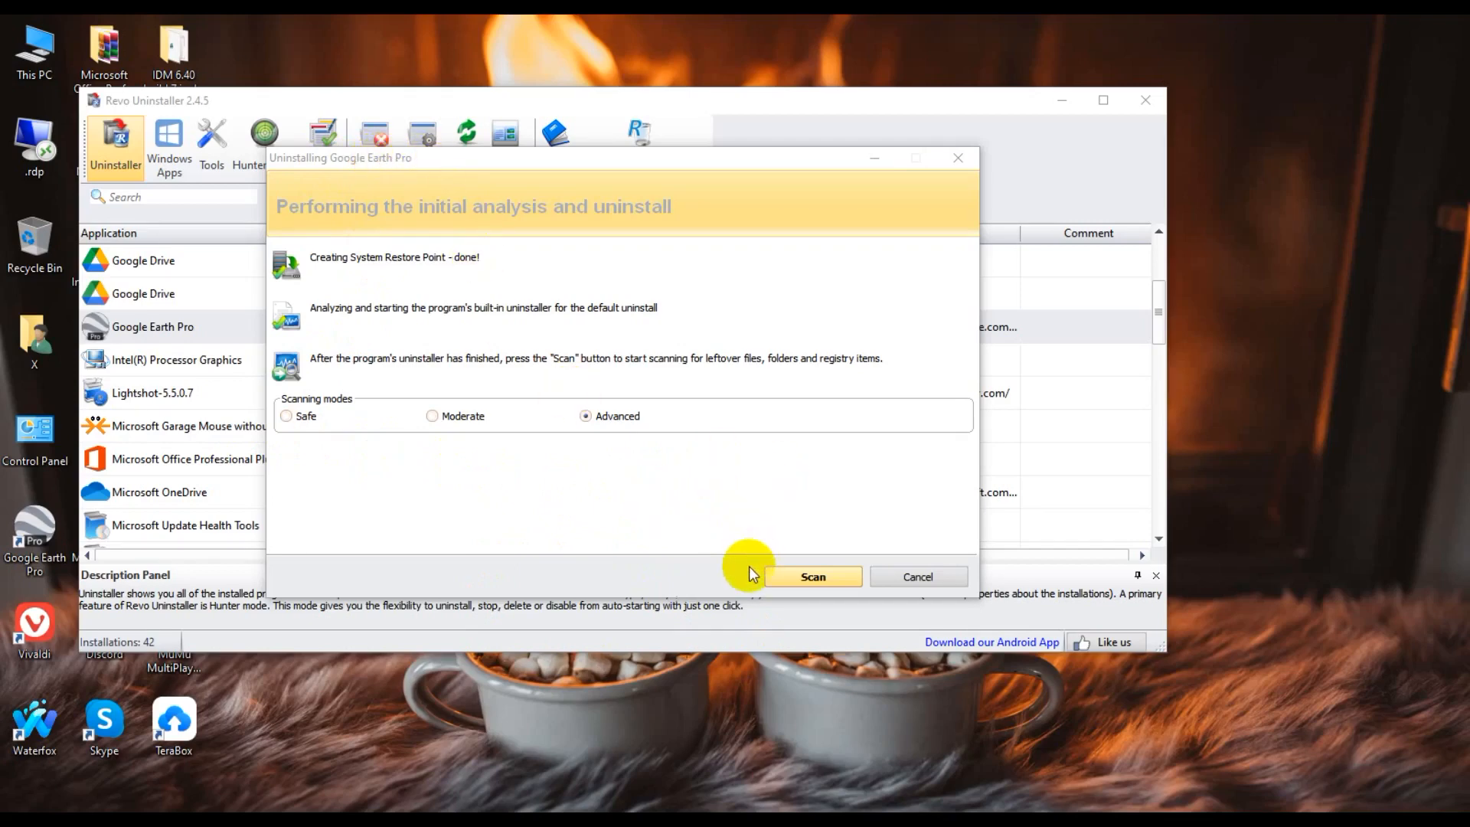
- Start the Advanced scan for Google Earth Pro's leftover files and registry items
click(812, 578)
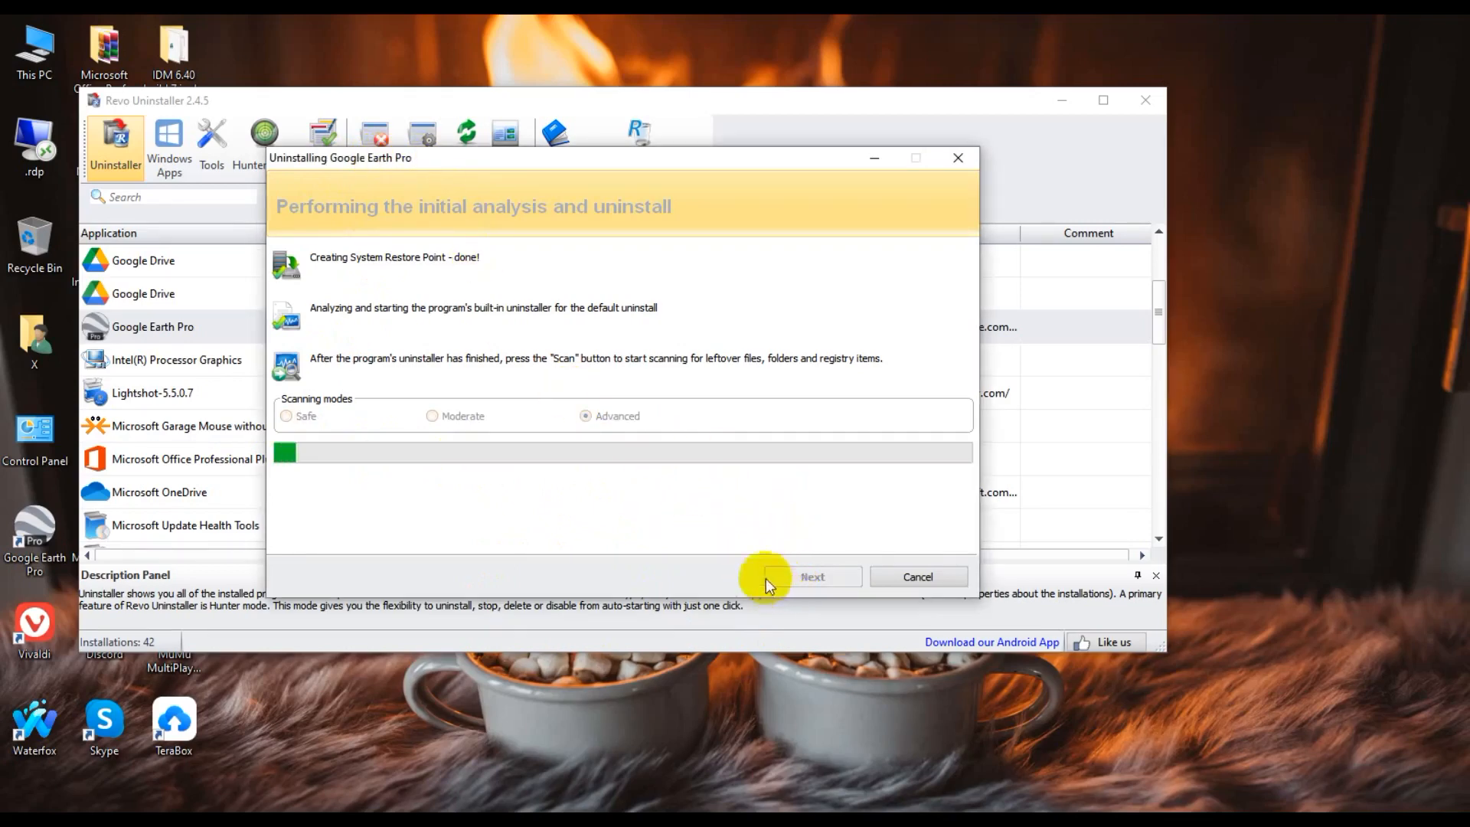
mouse_move(684, 566)
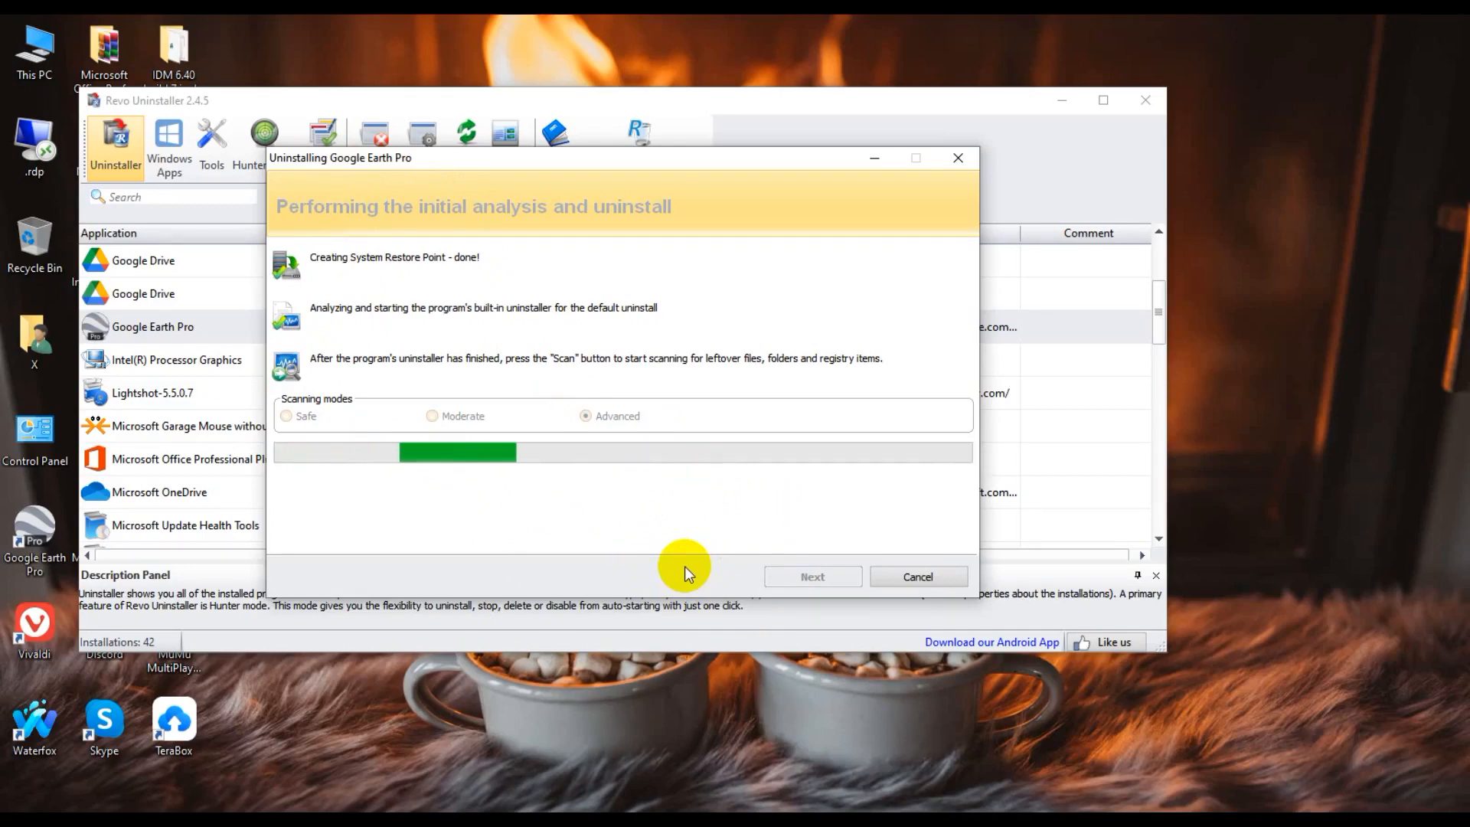
- Select all leftover Google Earth Pro registry items and delete them
click(812, 576)
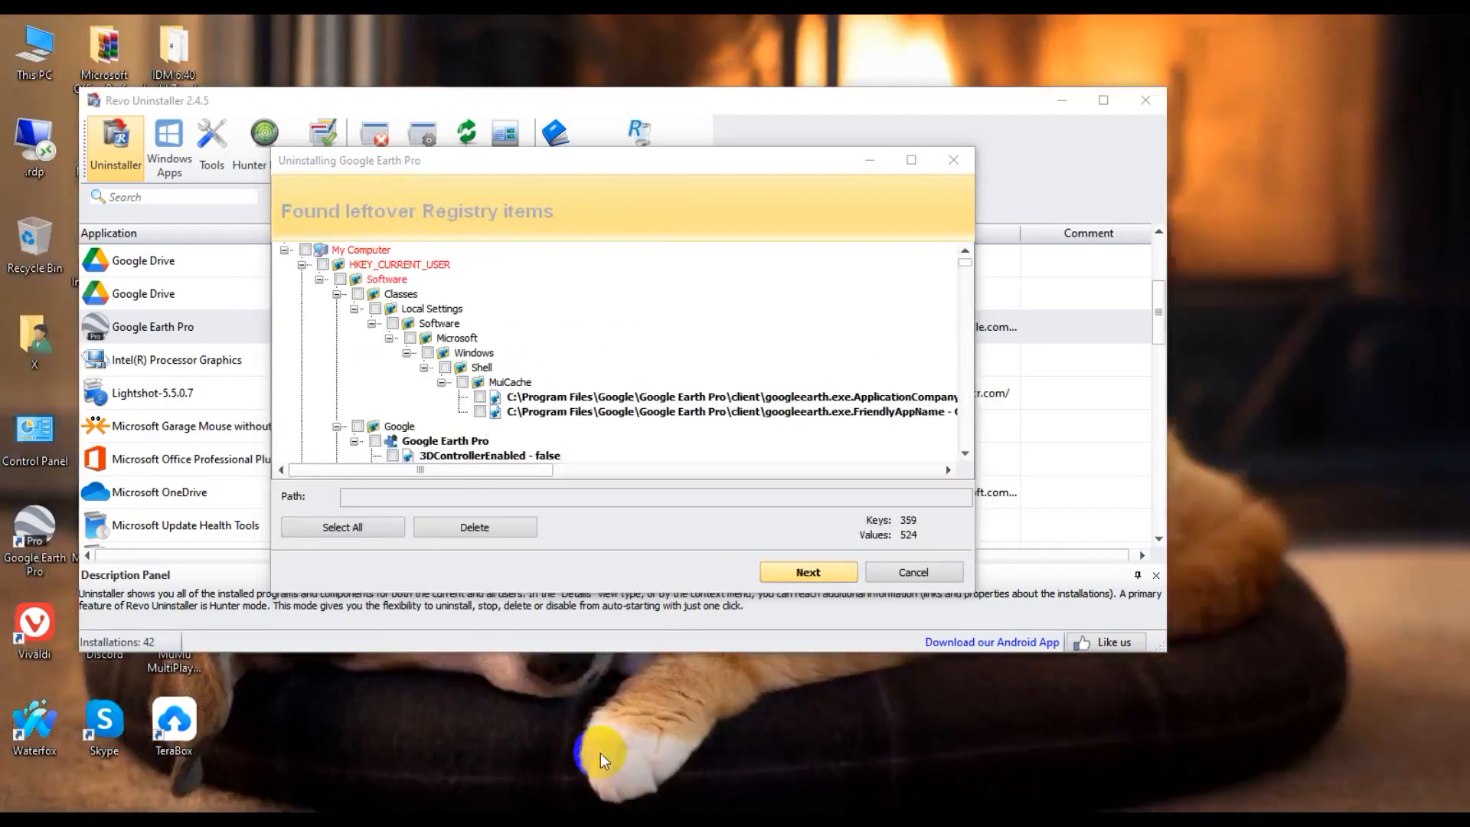
mouse_move(375, 422)
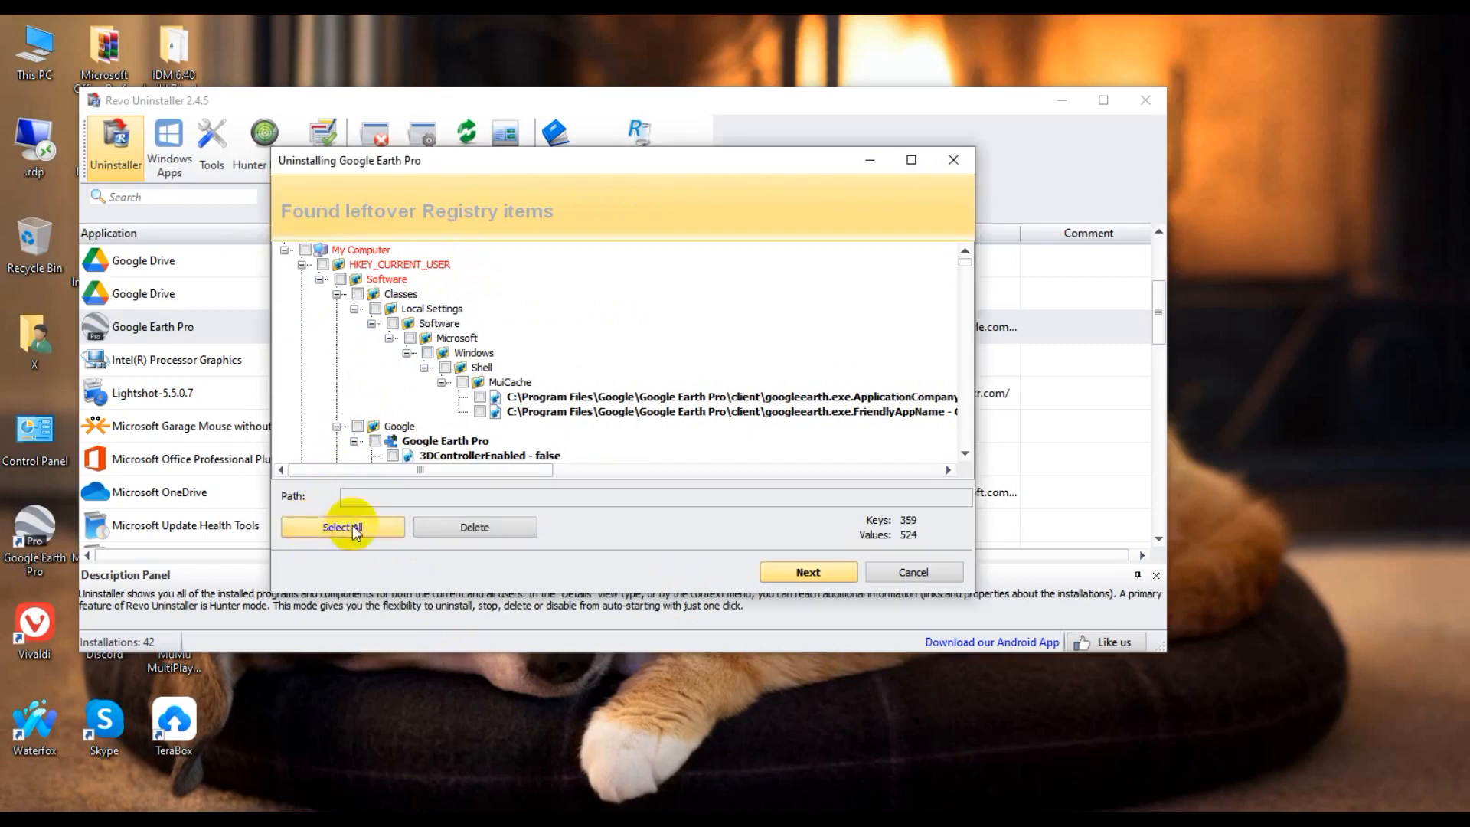
click(342, 525)
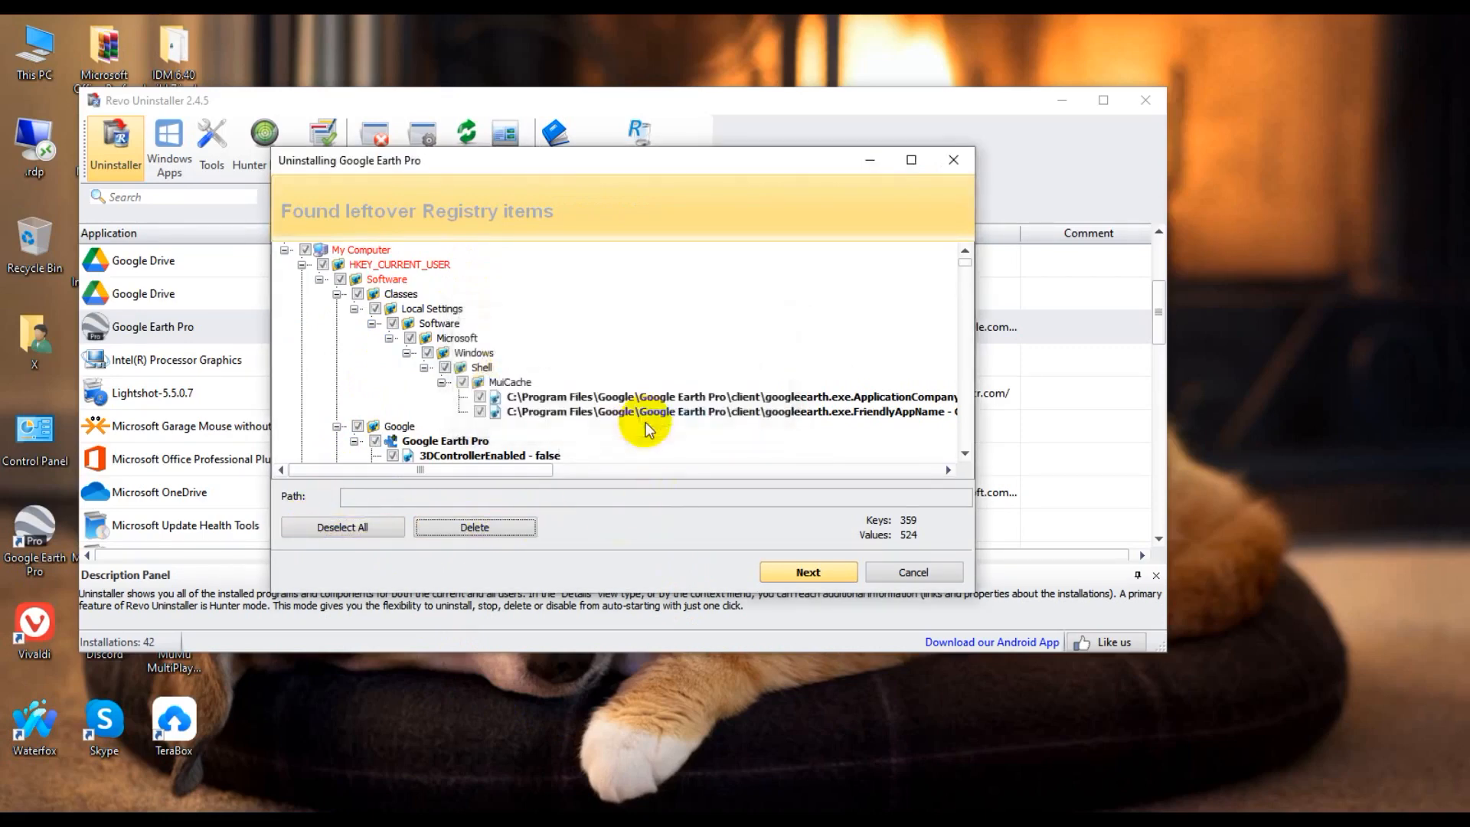
click(807, 571)
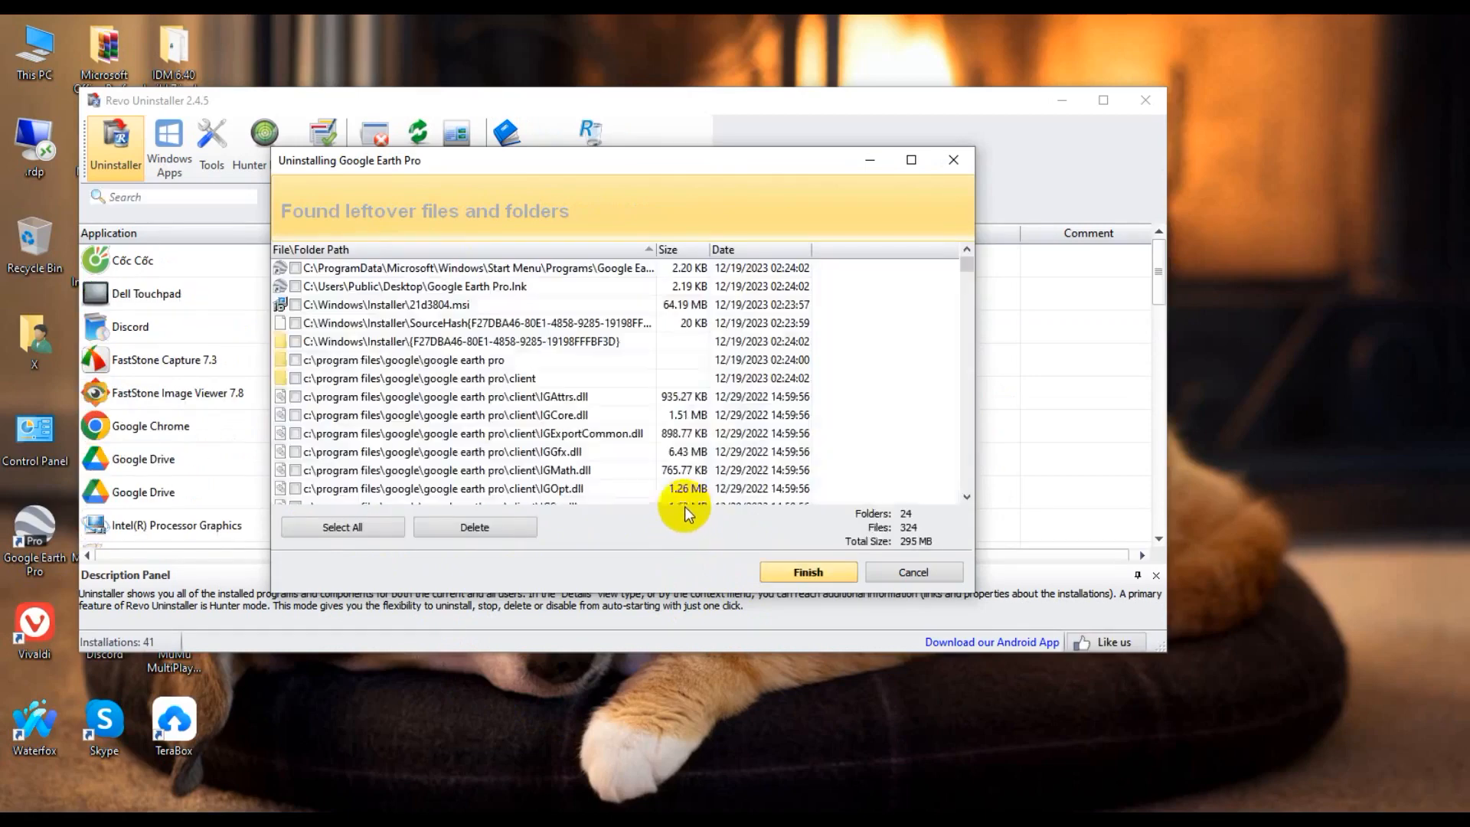
- Select all 295 MB of leftover files and folders and confirm their deletion
click(342, 525)
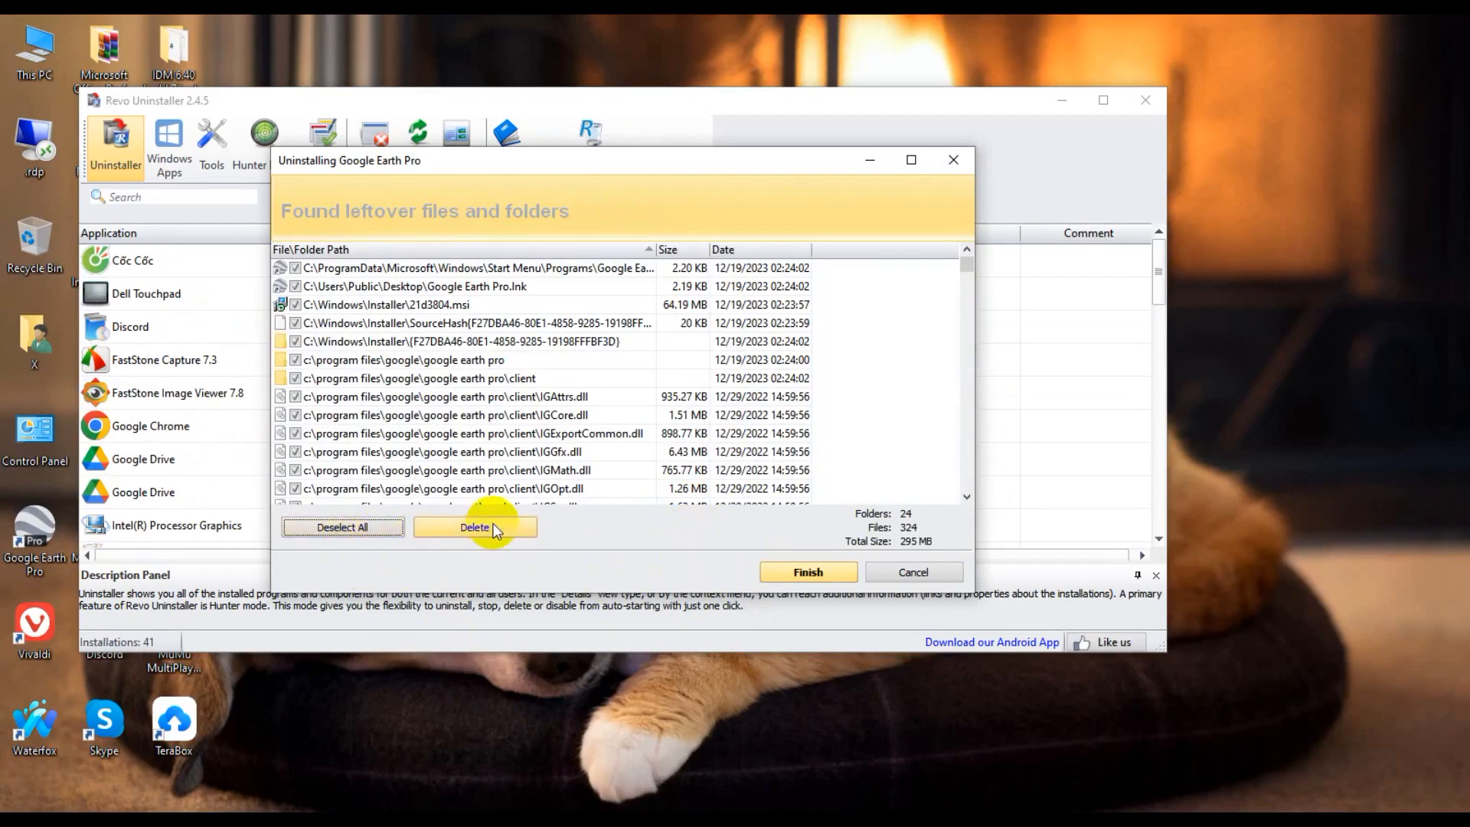
click(473, 527)
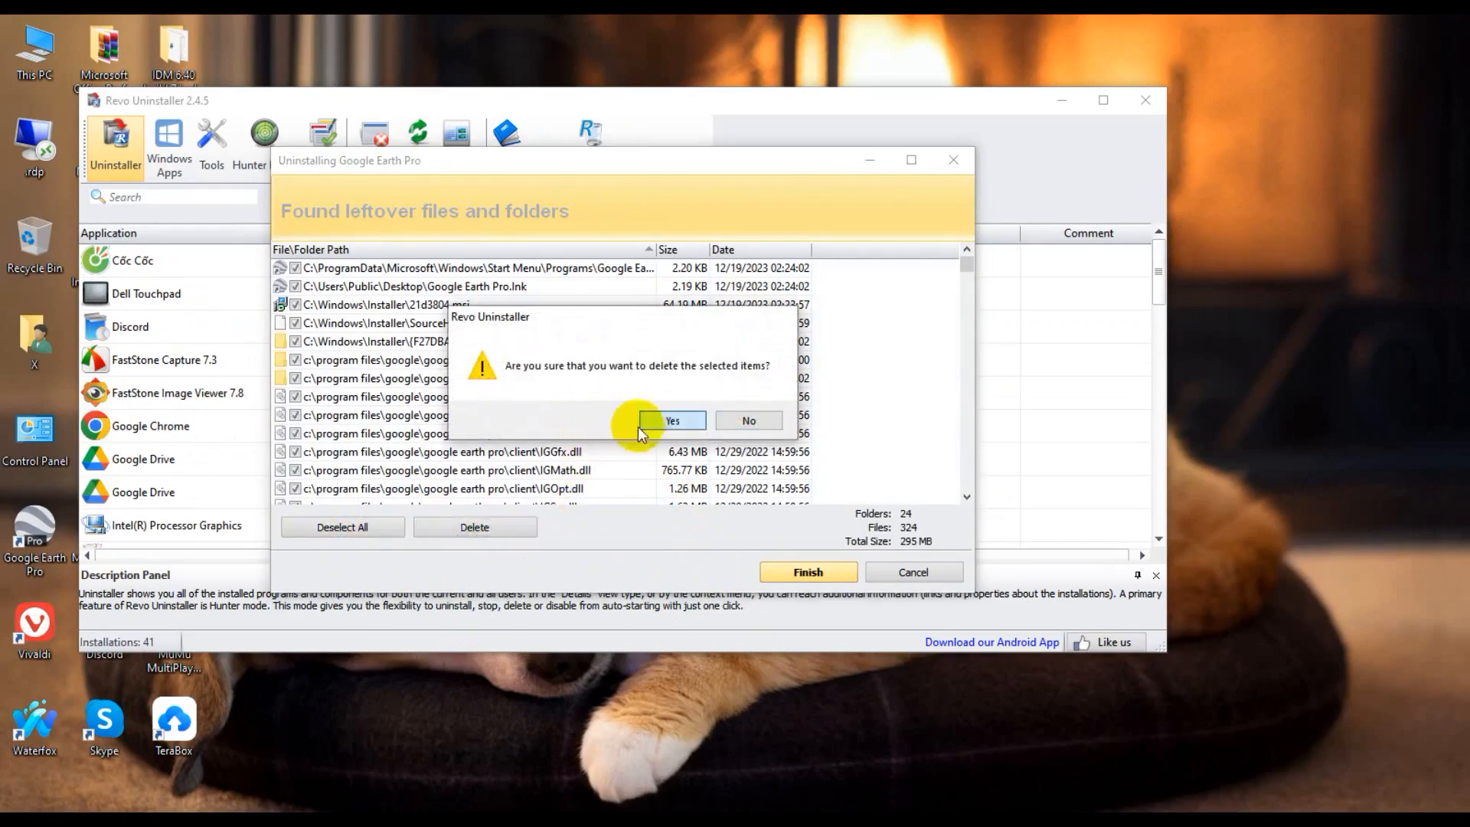
click(671, 419)
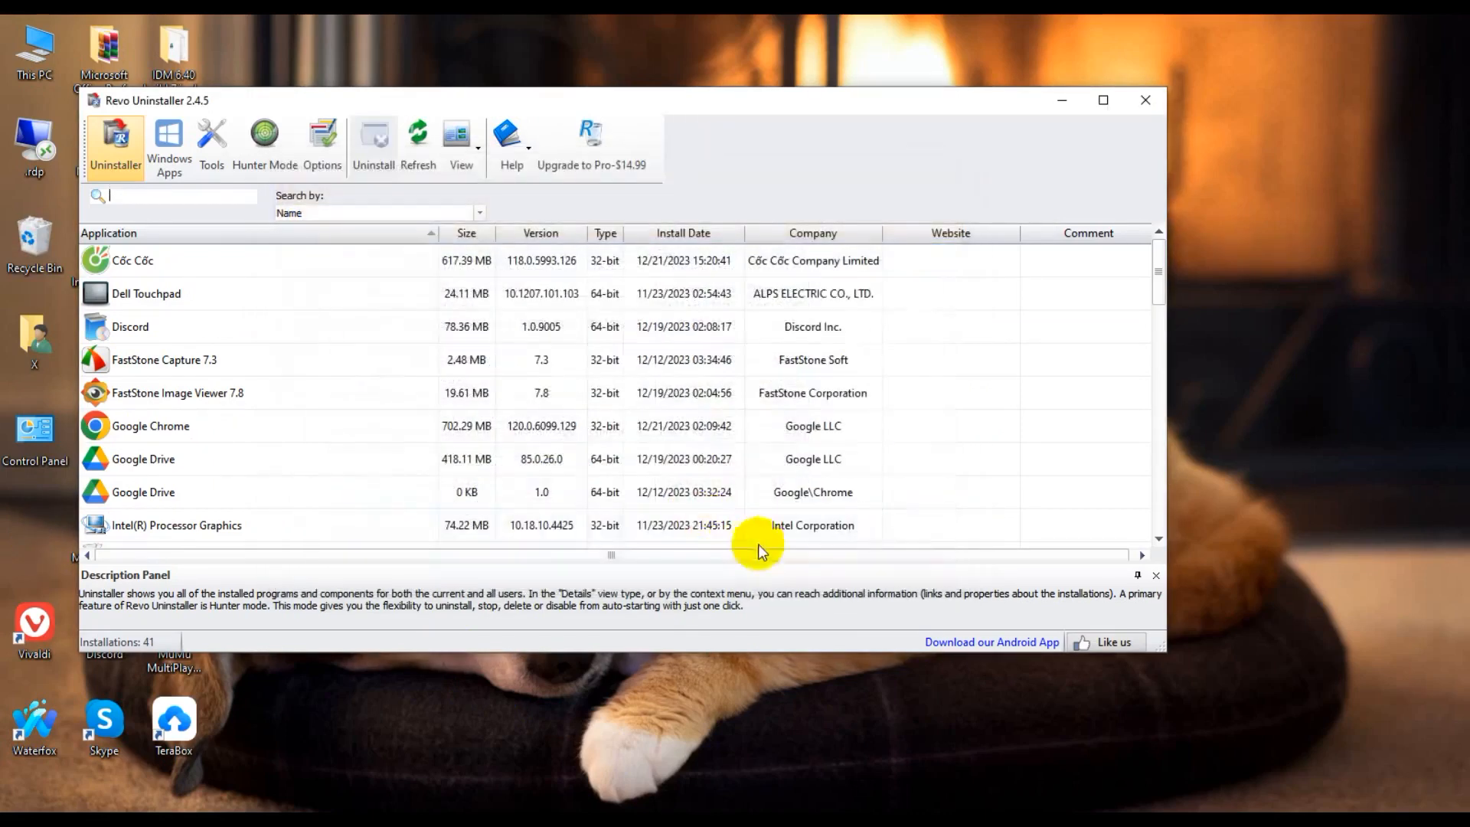
mouse_move(1145, 100)
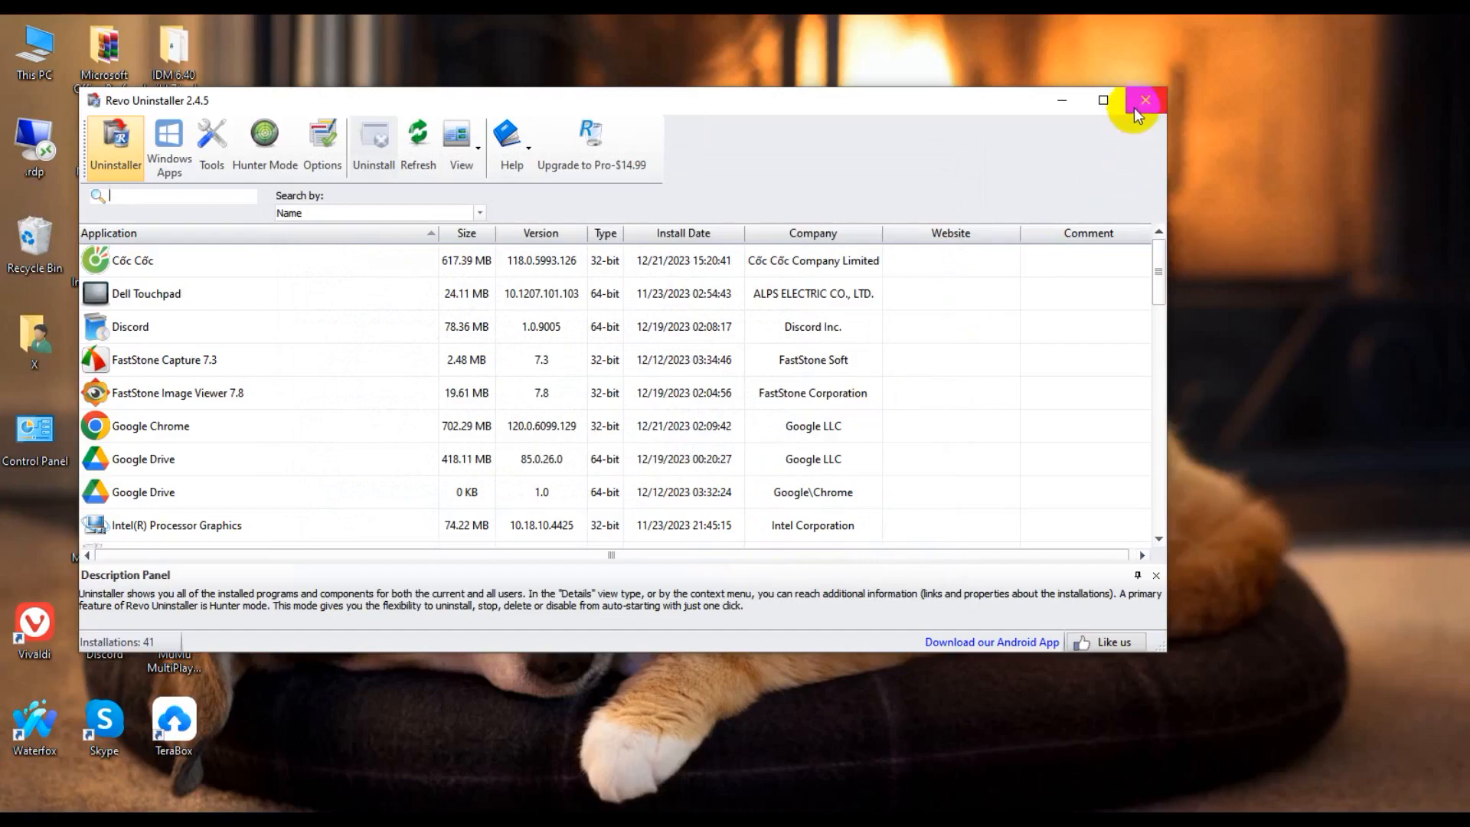
- Close Revo Uninstaller and refresh the desktop so the Google Earth Pro shortcut disappears
click(1146, 99)
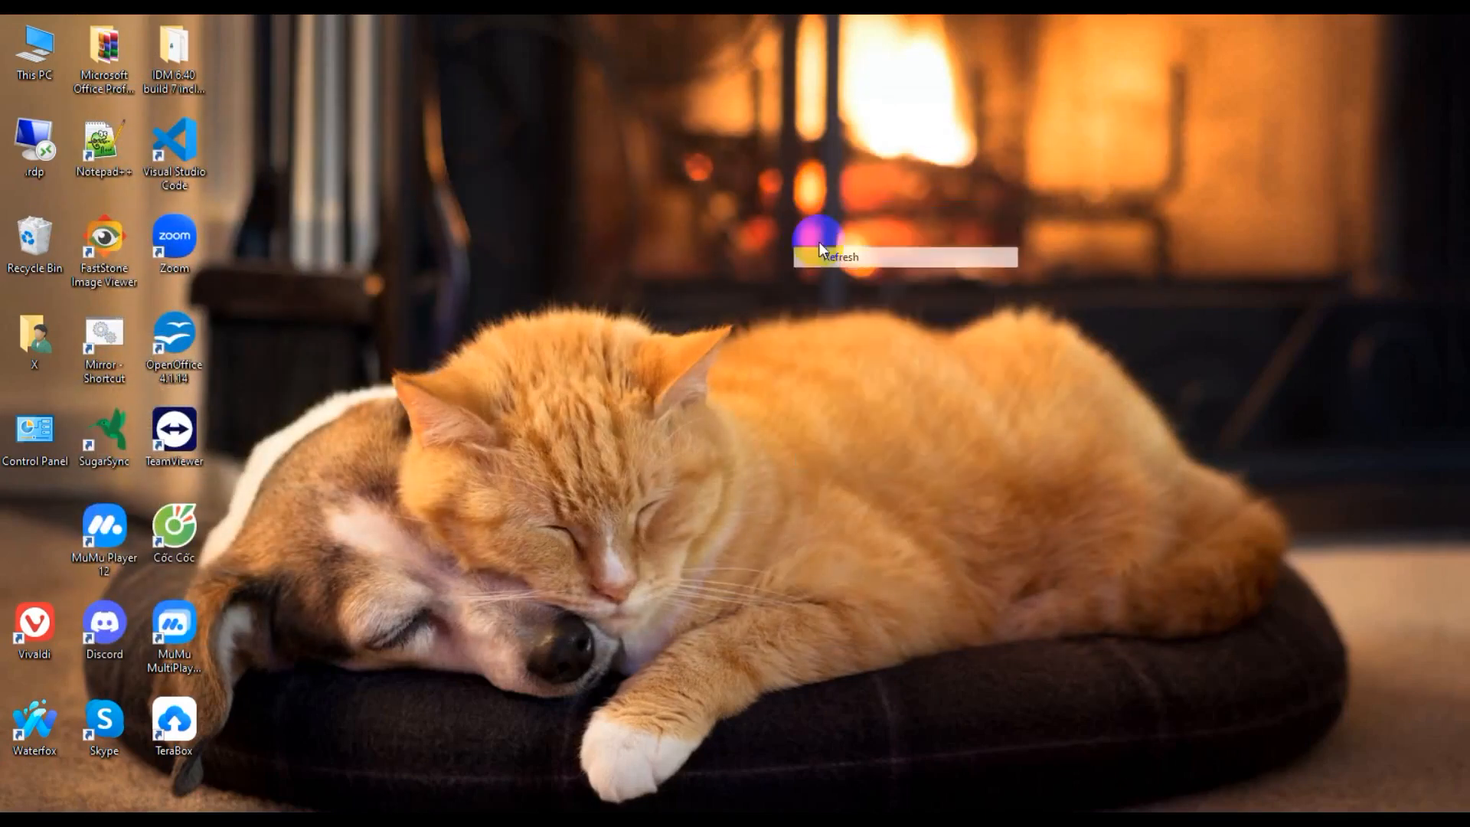
mouse_move(835, 300)
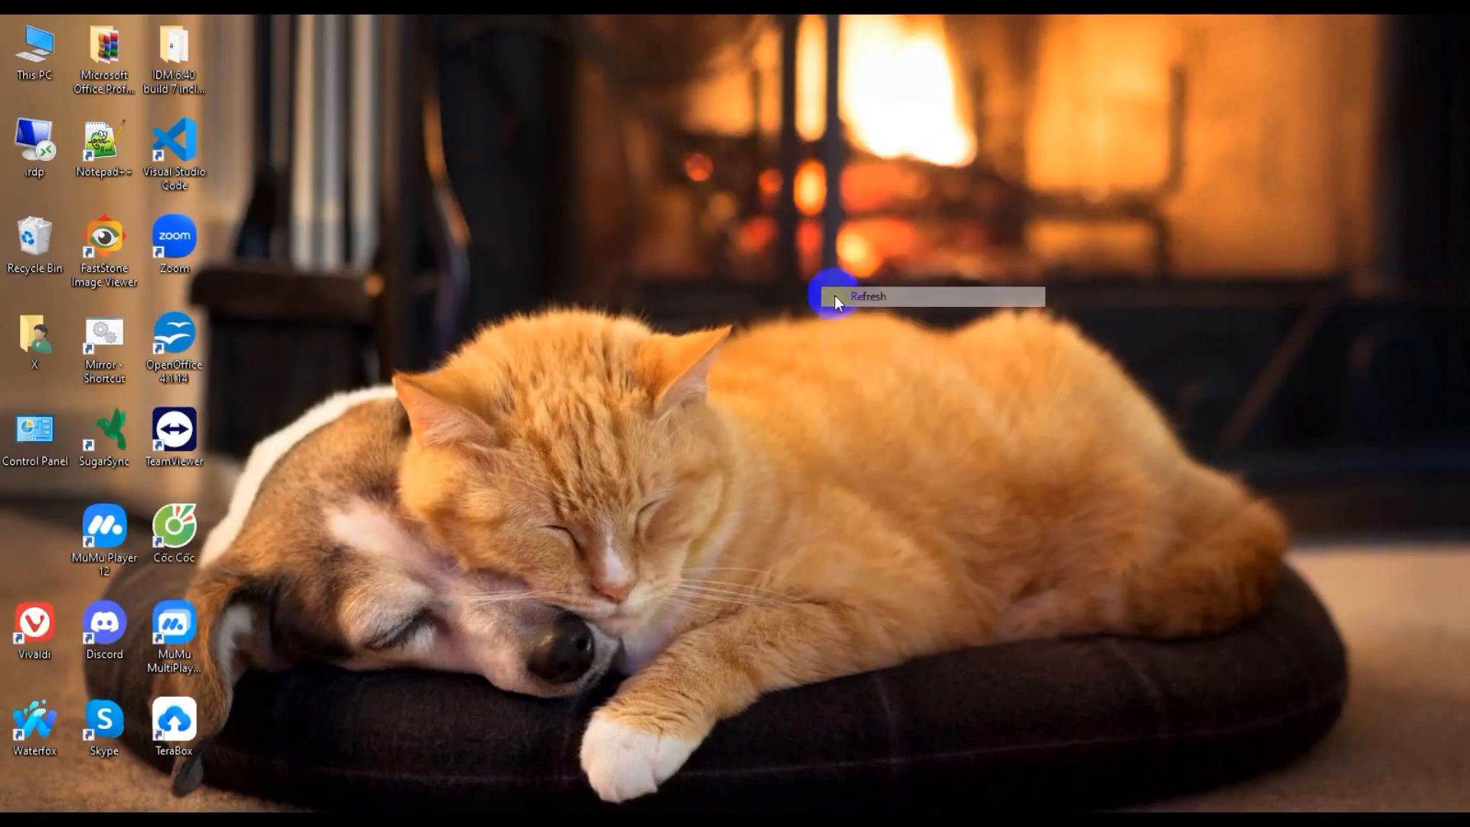
click(867, 295)
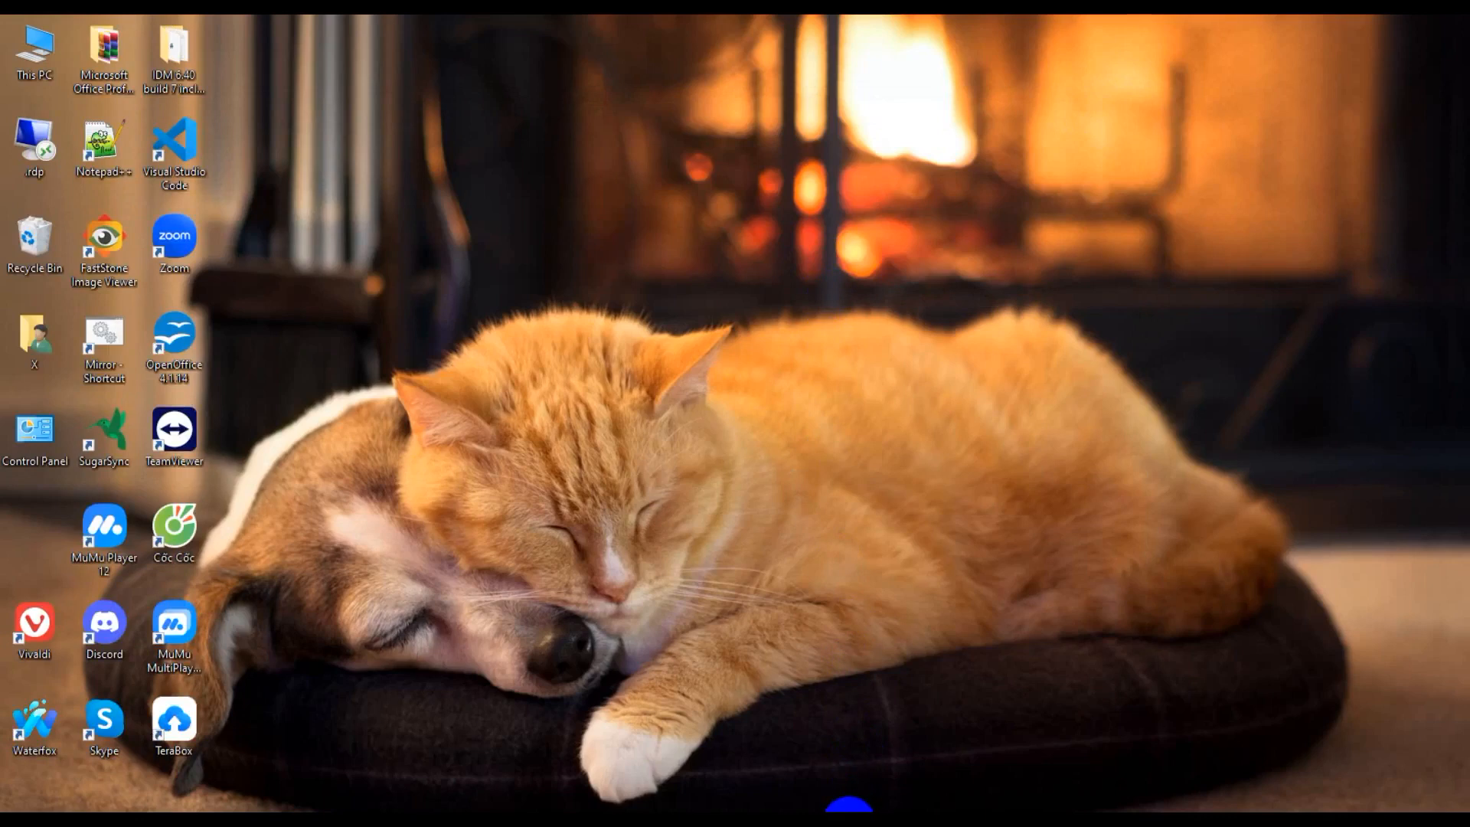